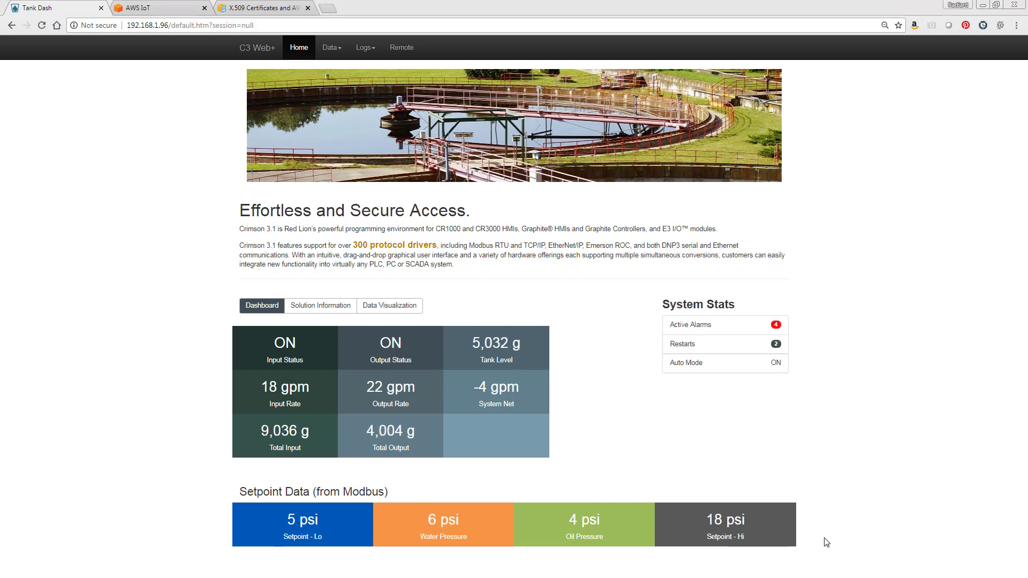
mouse_move(402, 47)
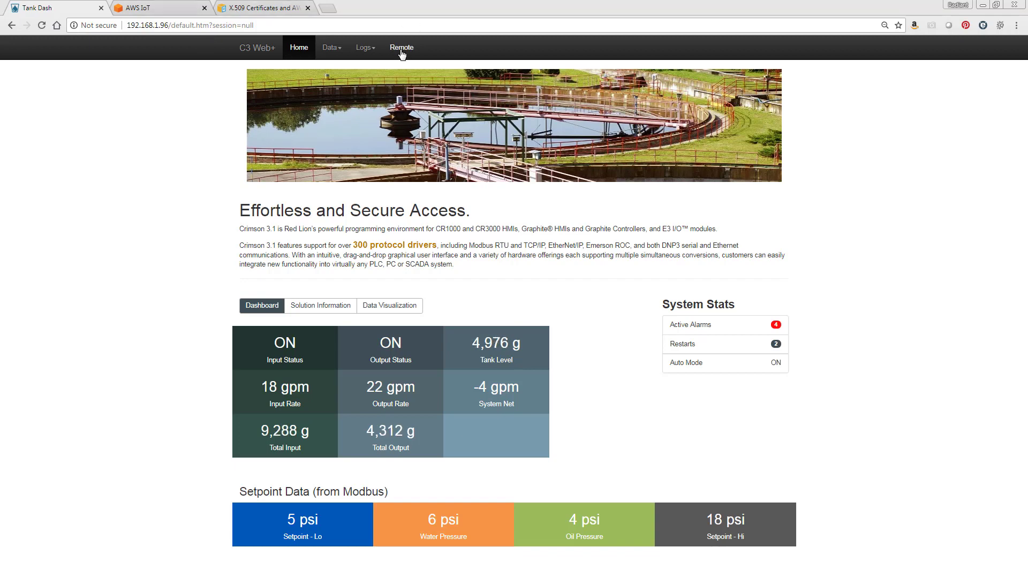
Bring up the HMI remote view, look at Trends, then return to the Tank screen.
click(402, 48)
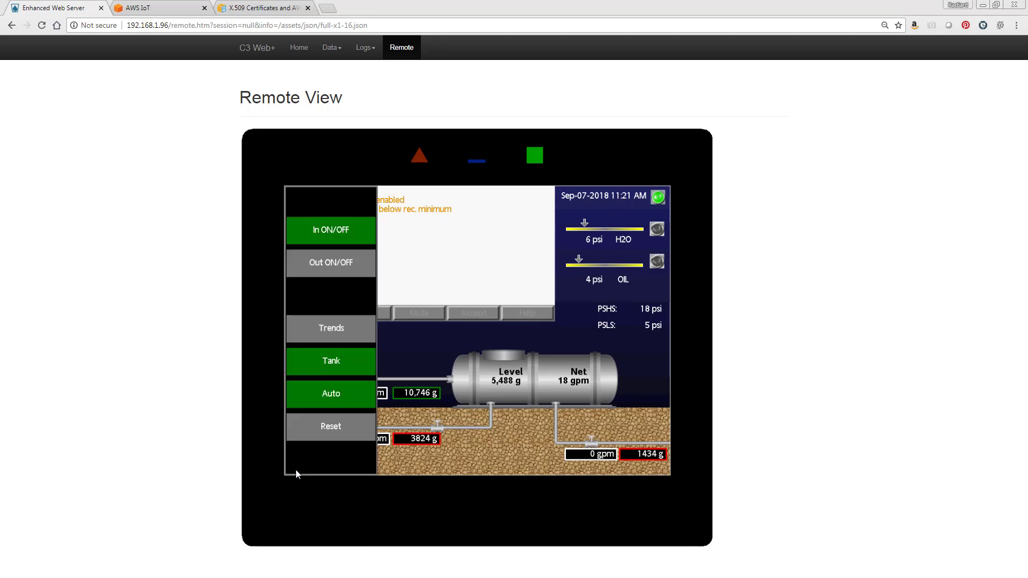
click(331, 329)
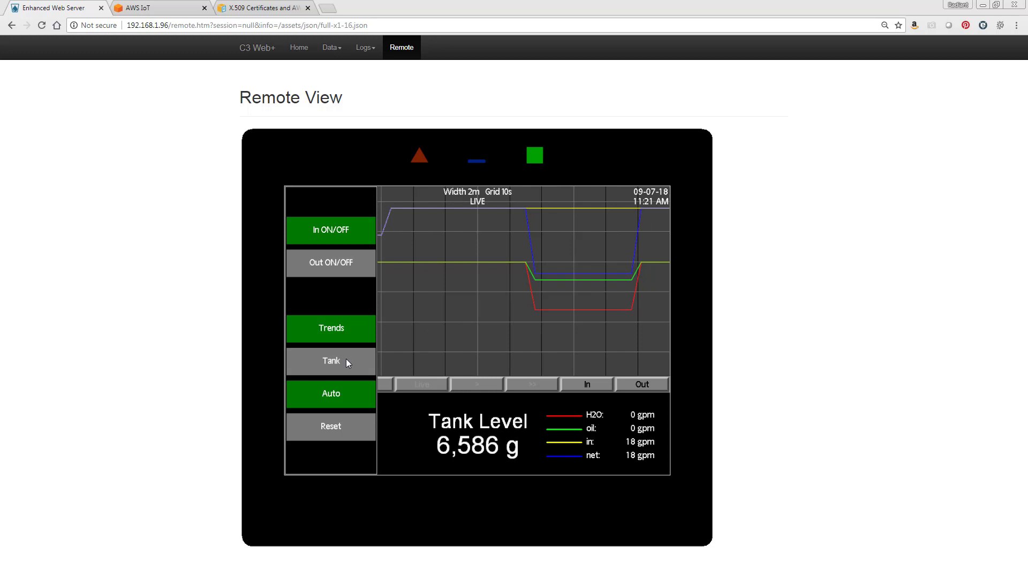
click(331, 361)
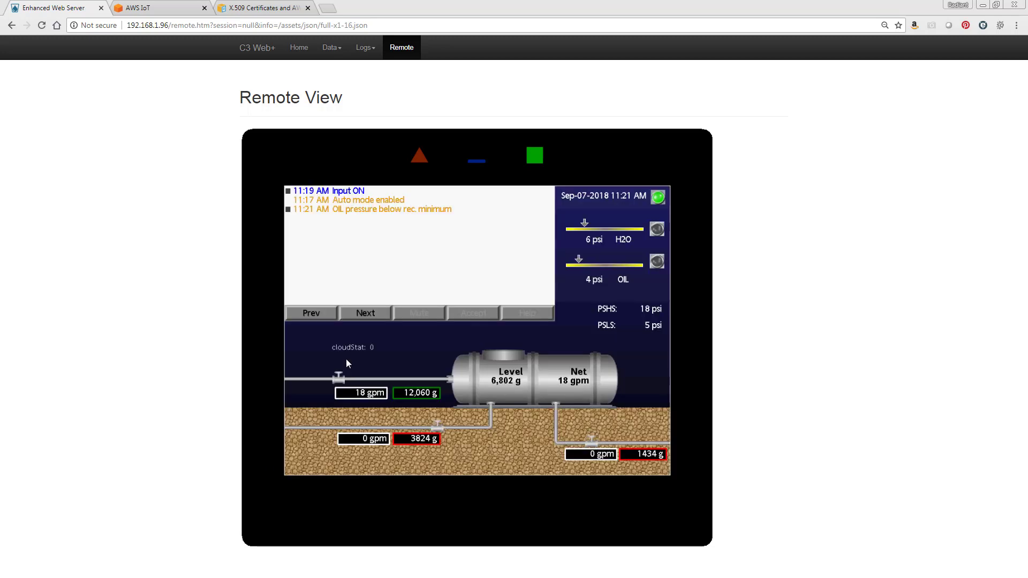
mouse_move(744, 212)
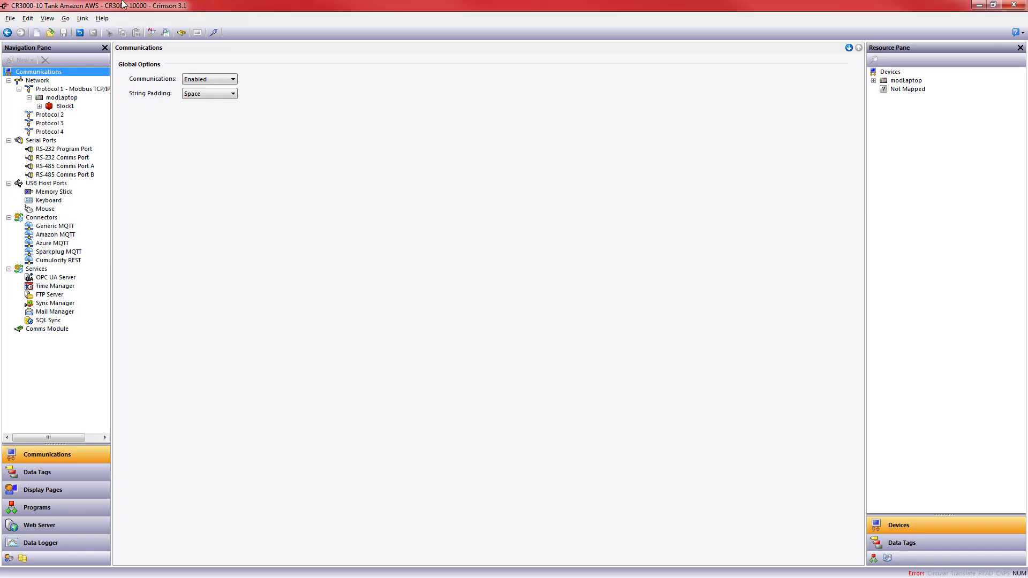
mouse_move(58, 435)
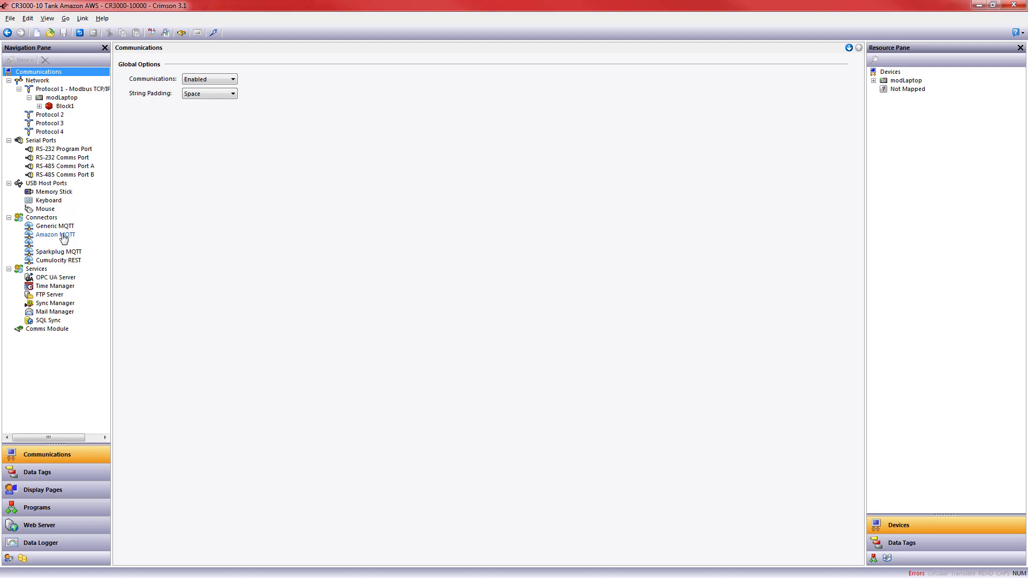
Enable the Amazon MQTT connector agent and set its Client ID to CR3000A.
click(55, 234)
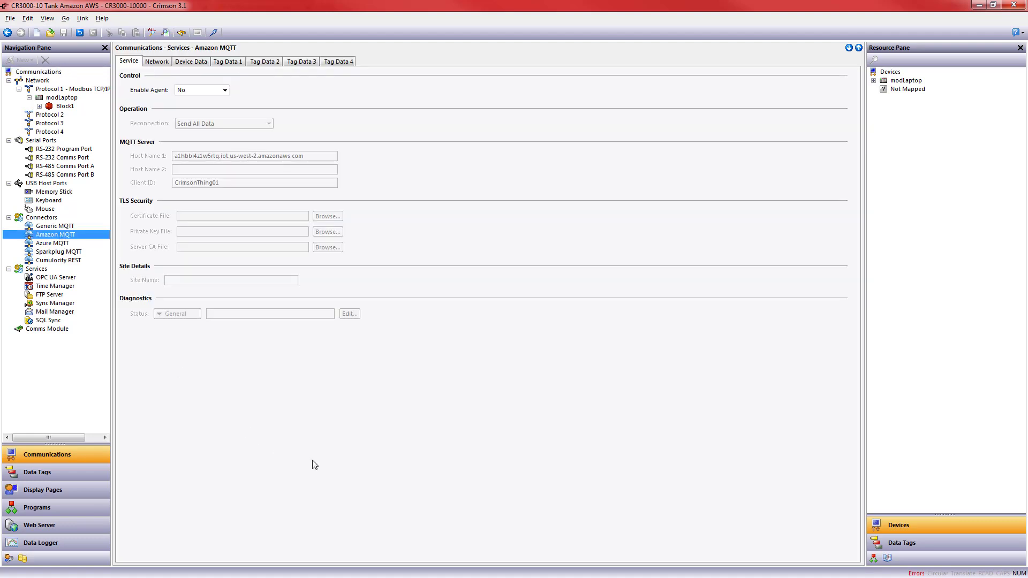
mouse_move(323, 242)
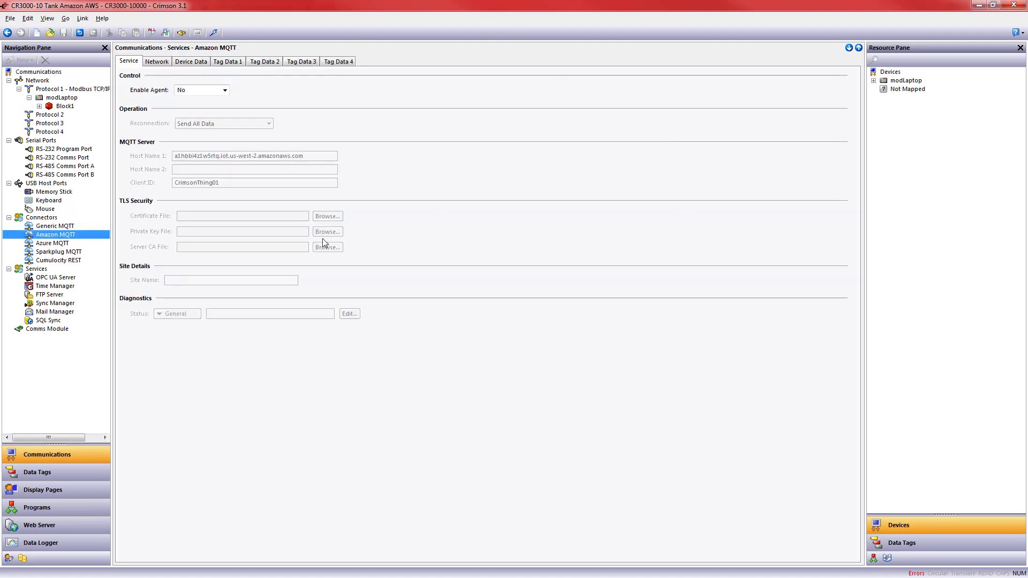
click(225, 90)
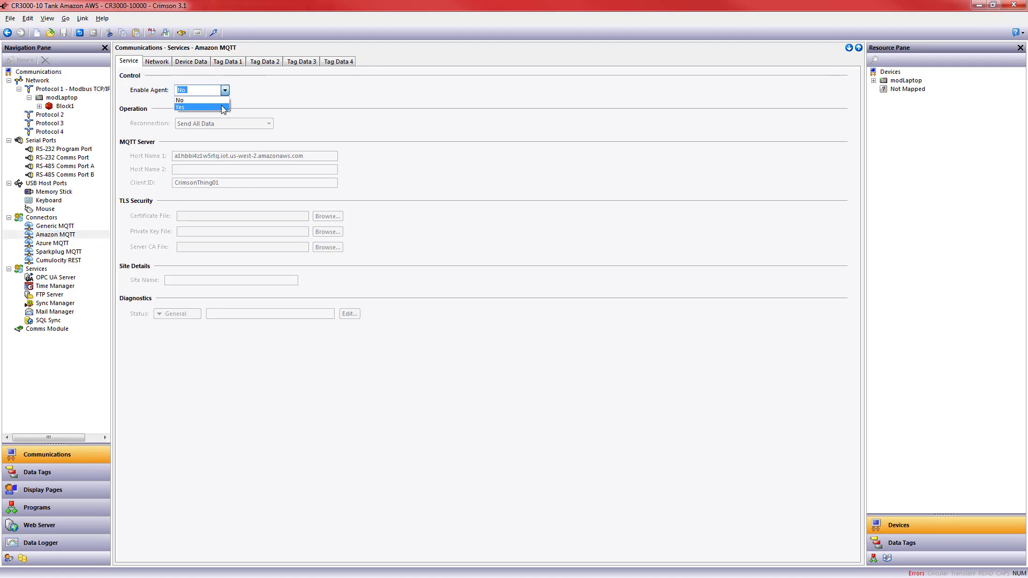
click(199, 108)
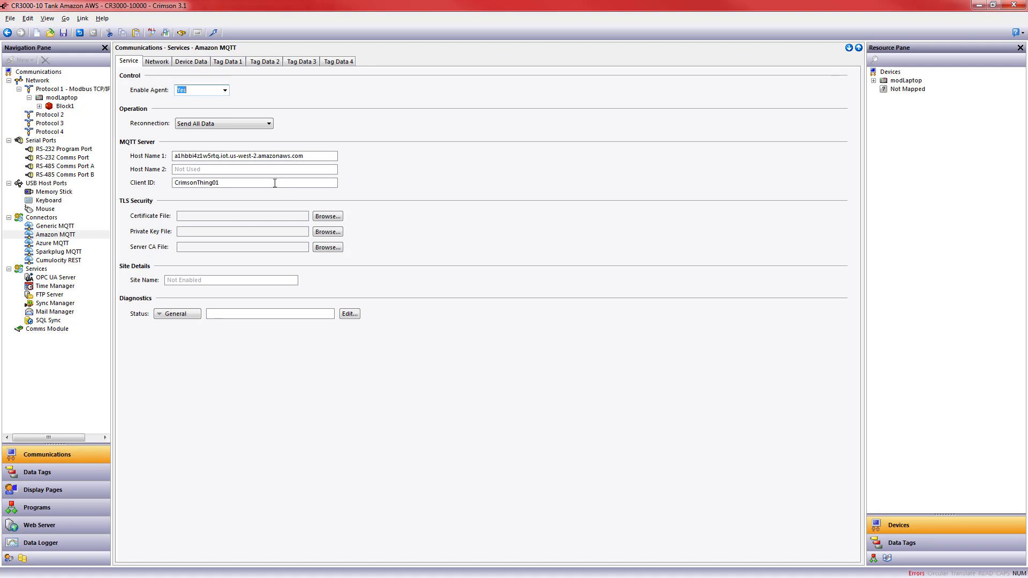
click(255, 182)
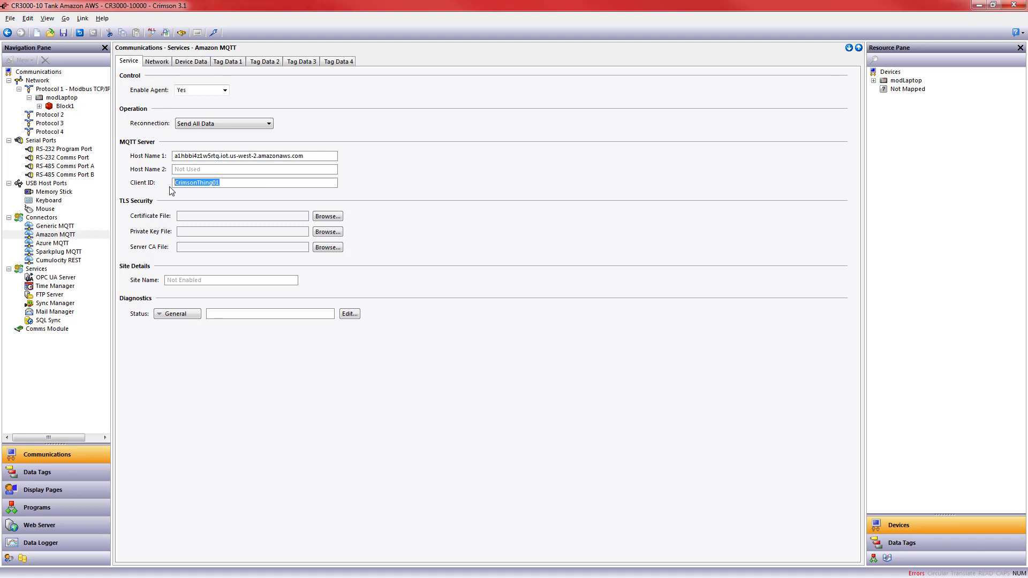
text(CR3000)
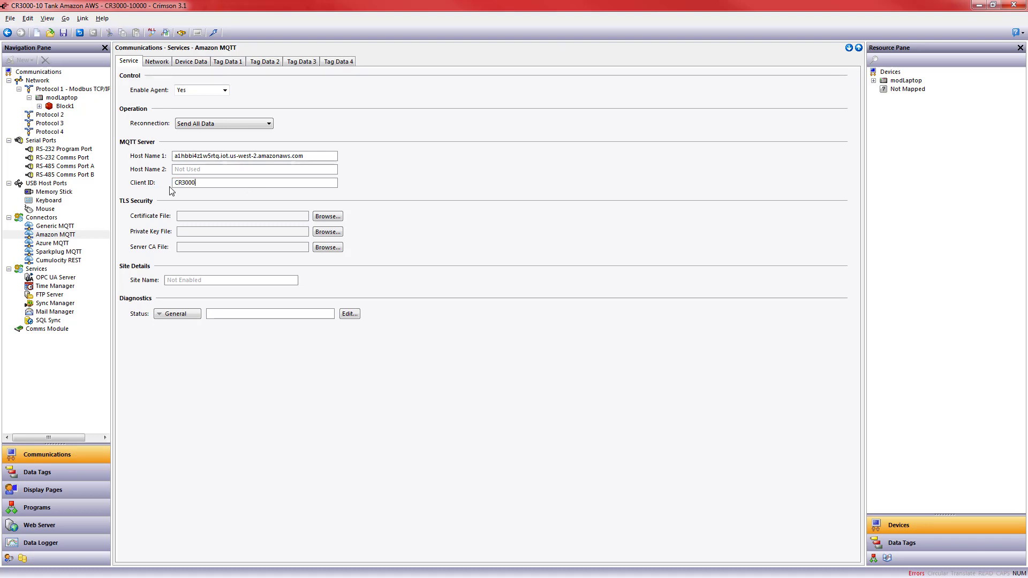
text(A)
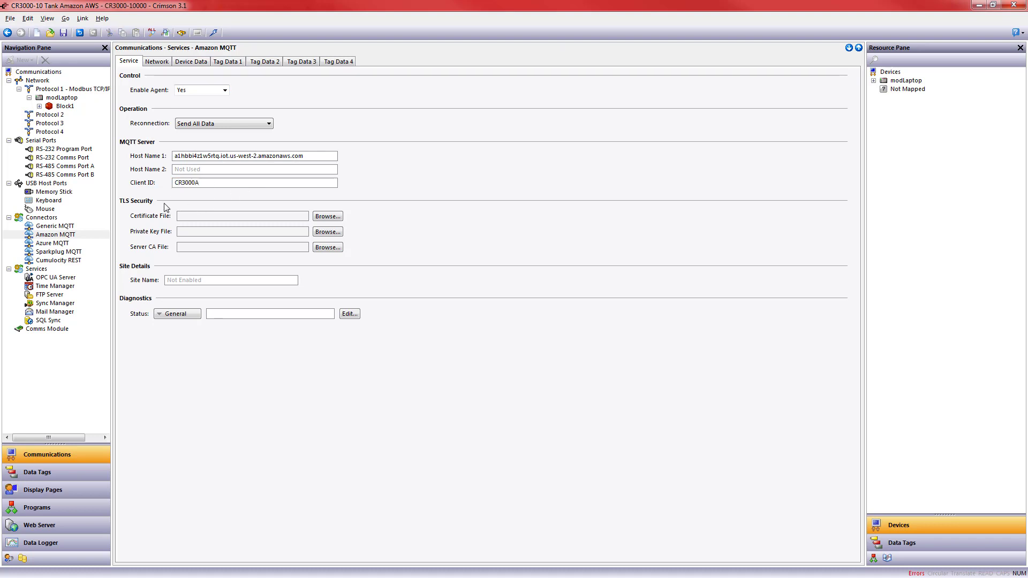
mouse_move(171, 273)
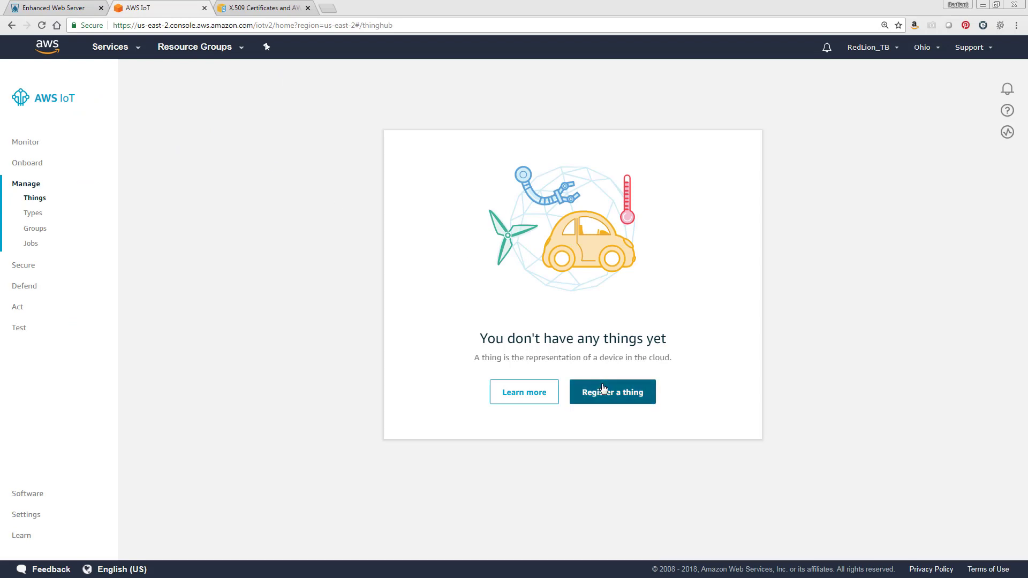
Create a single IoT thing named CR3000A with no type, group or attributes and continue.
click(611, 392)
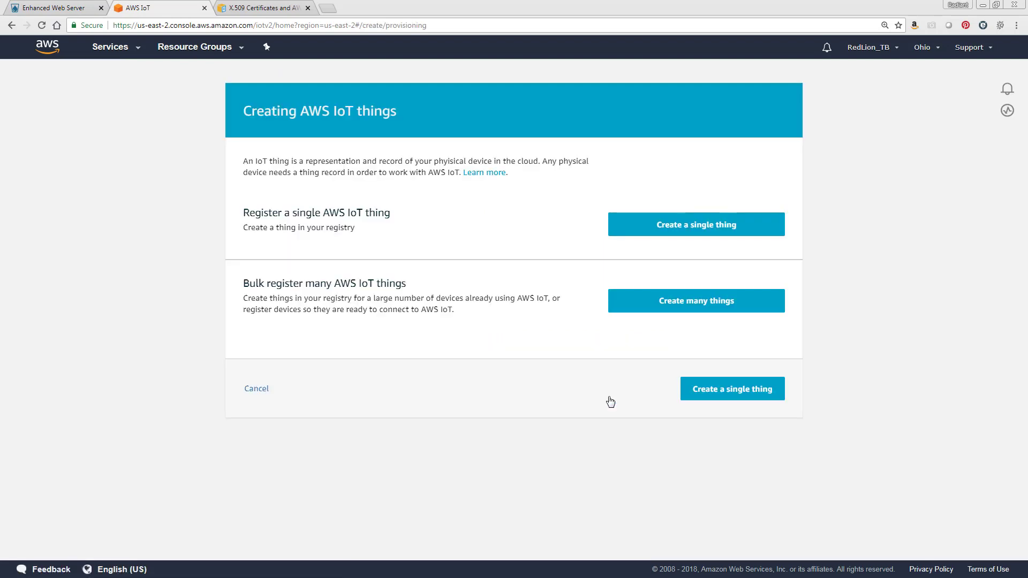
mouse_move(737, 230)
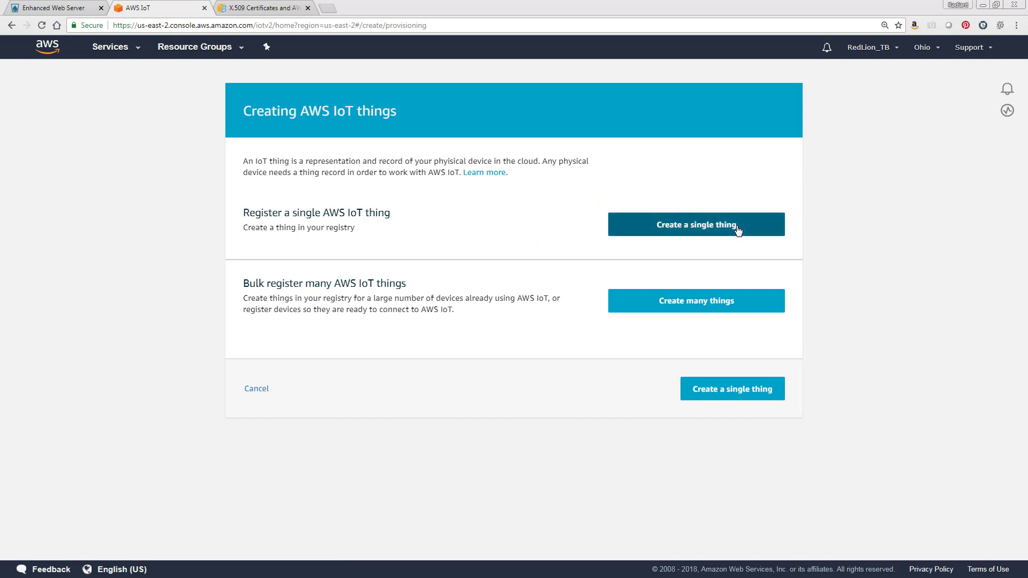
click(695, 224)
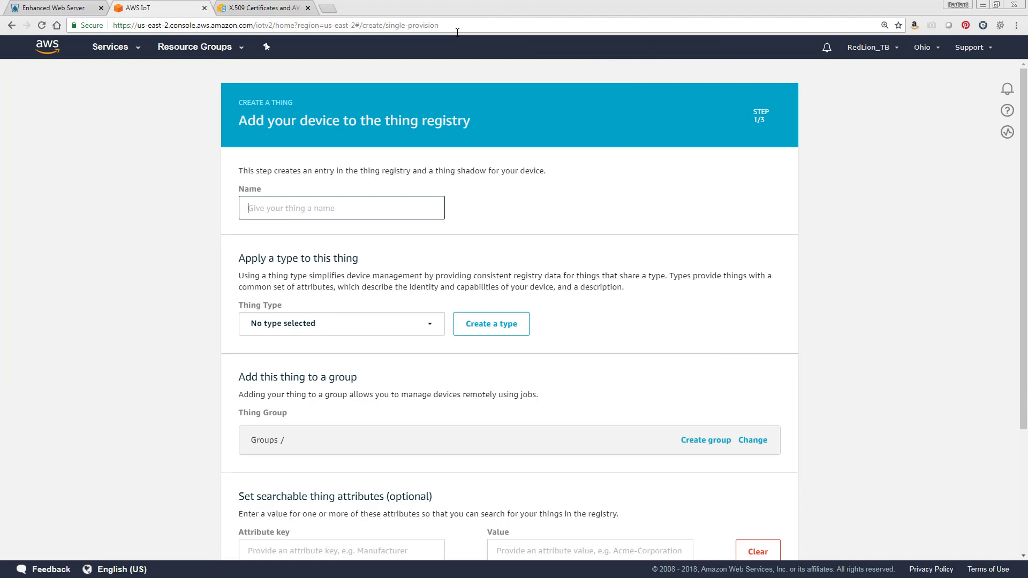
text(CR3000)
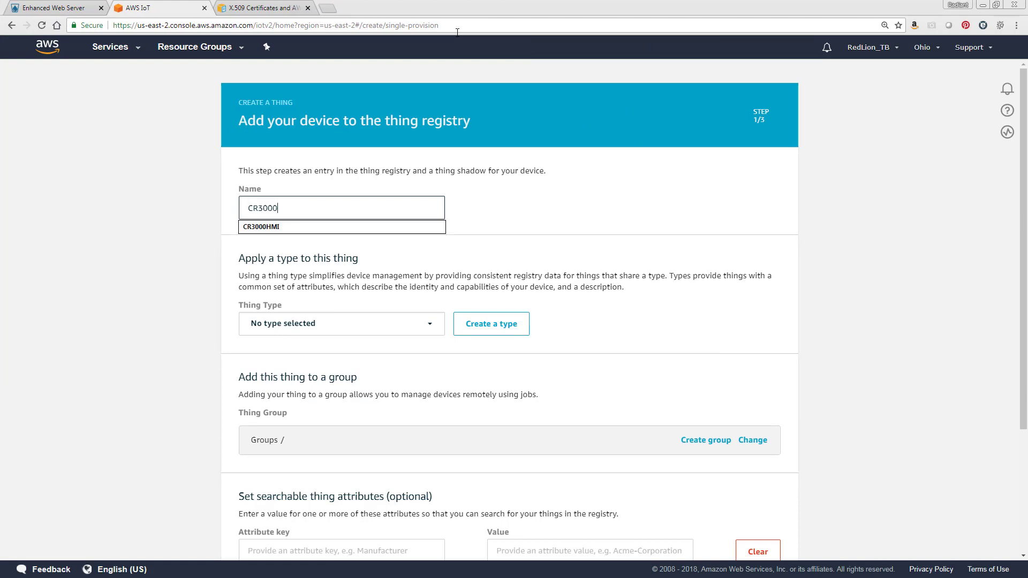
text(A)
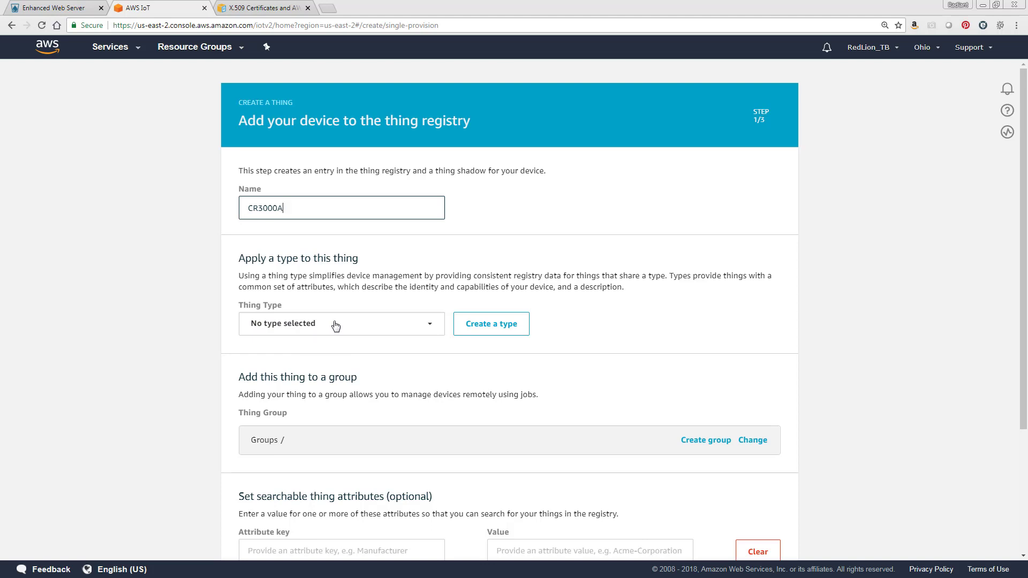
scroll(down, 3)
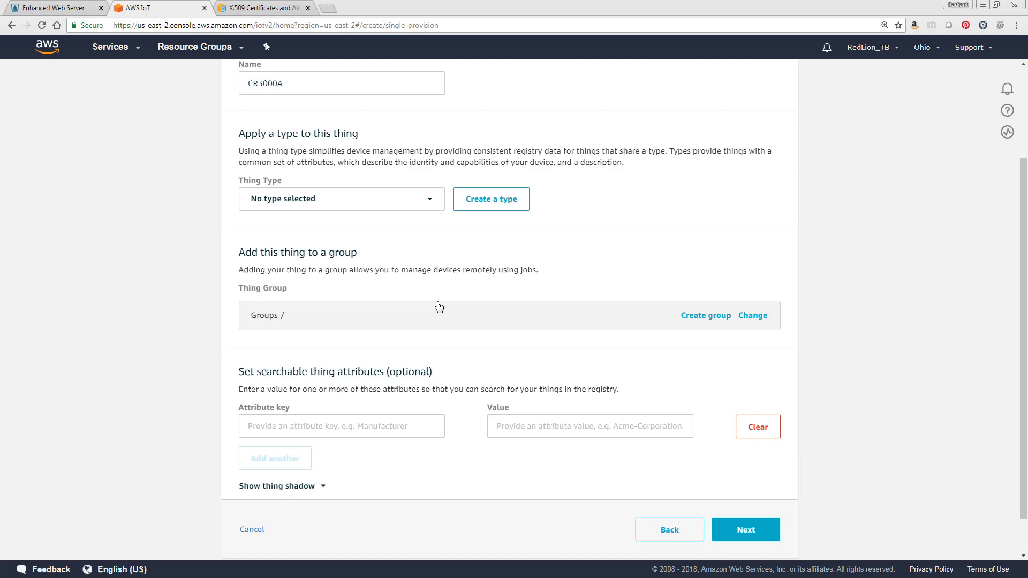
mouse_move(280, 236)
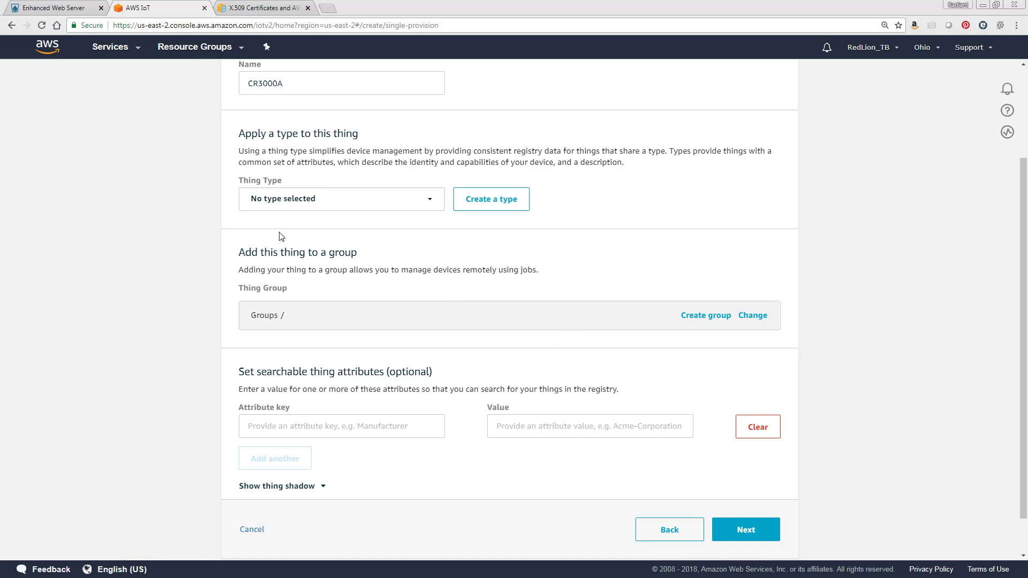
mouse_move(745, 529)
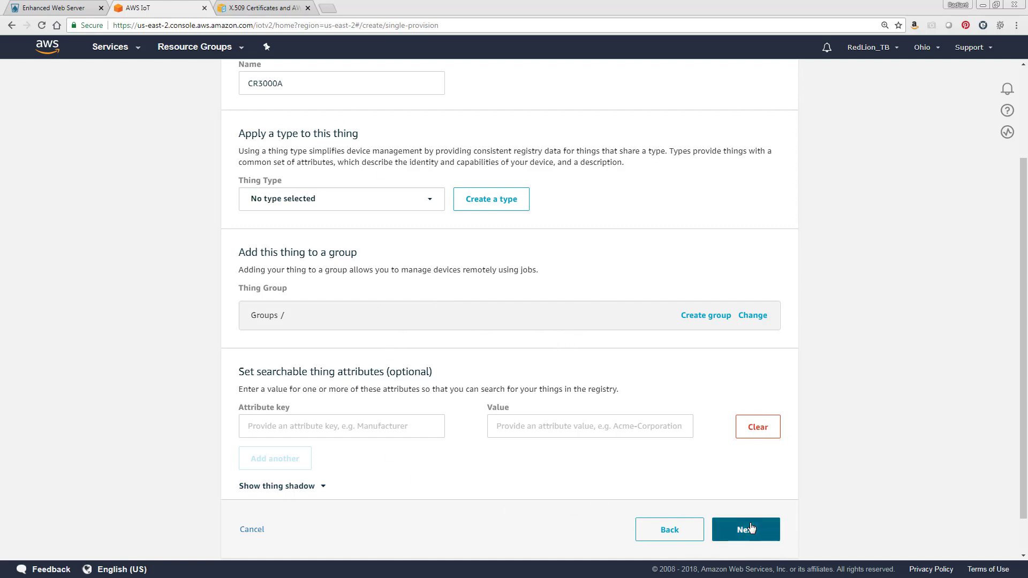
click(746, 529)
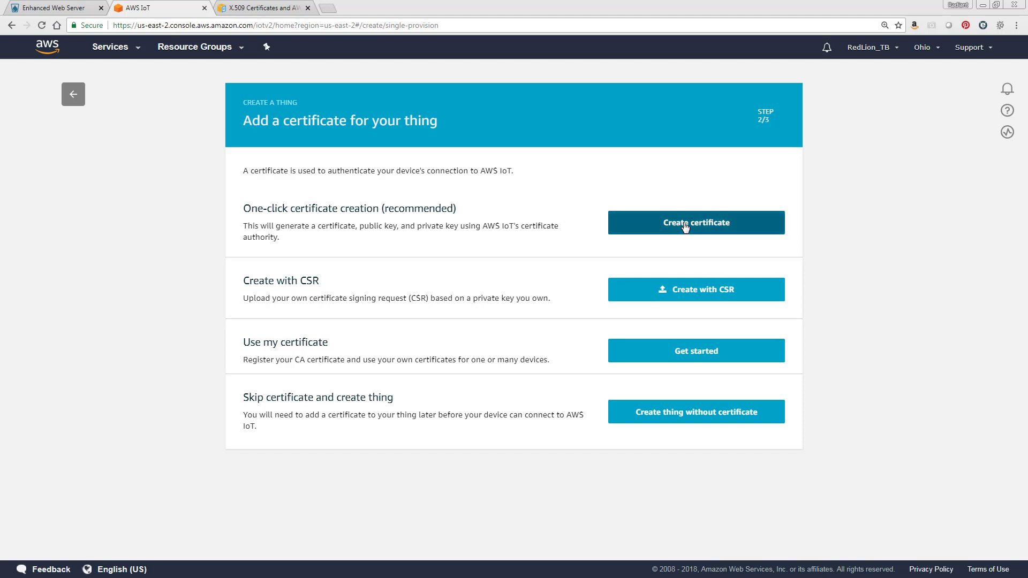
Generate the one-click certificate and download its certificate and private key files.
click(695, 222)
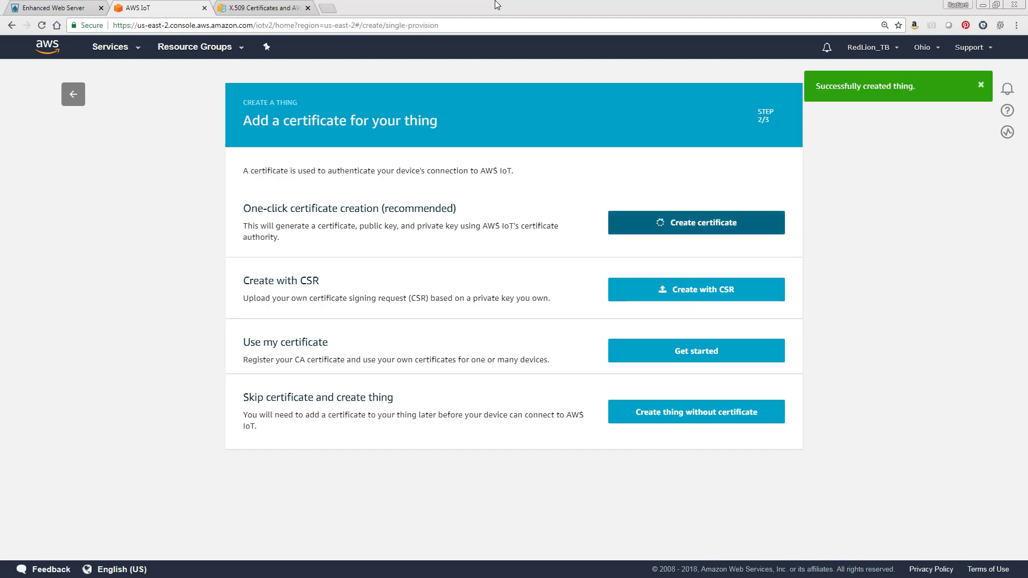
click(696, 223)
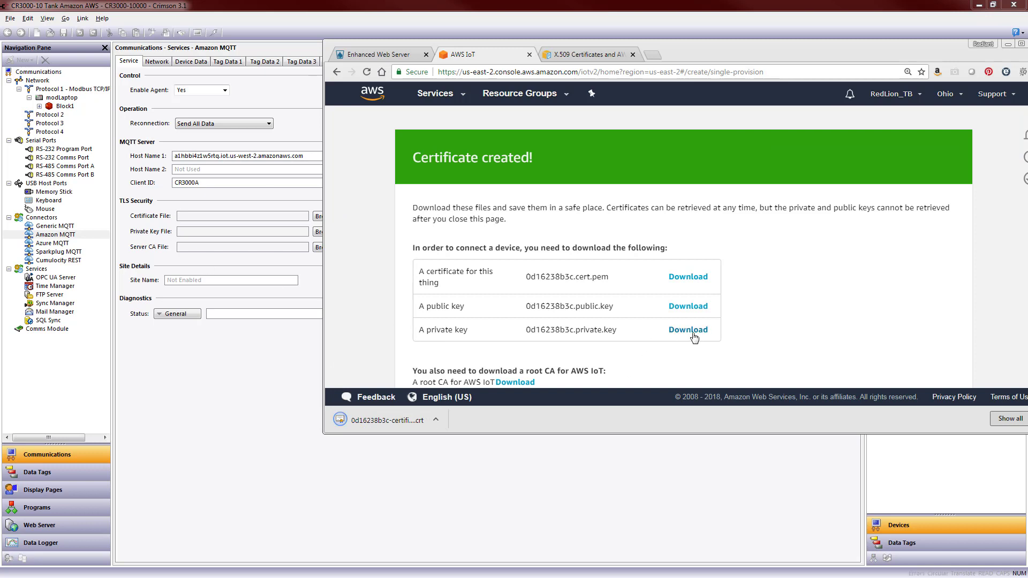
click(687, 329)
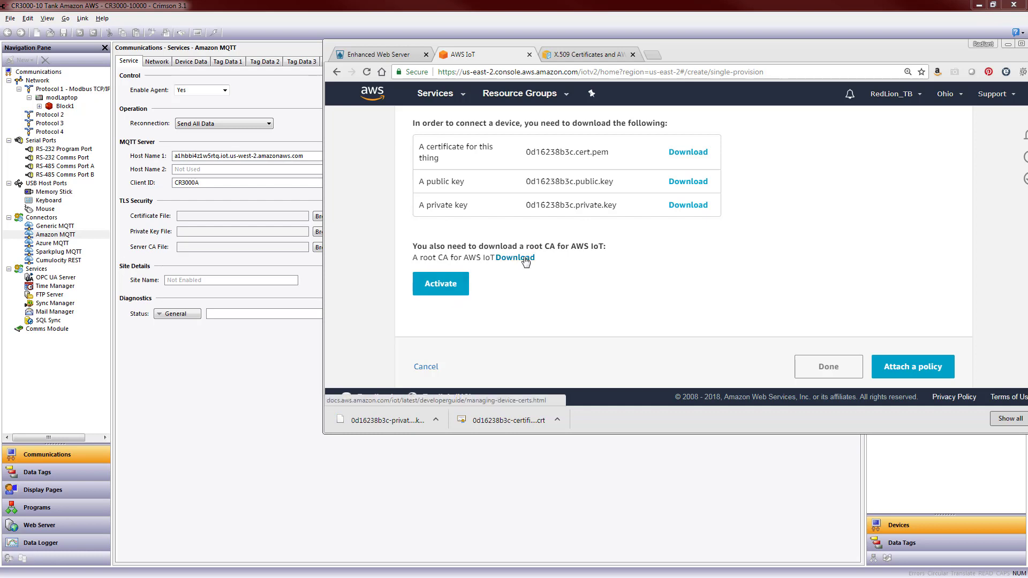
Fetch the root CA from its download page, then activate the new certificate.
click(515, 257)
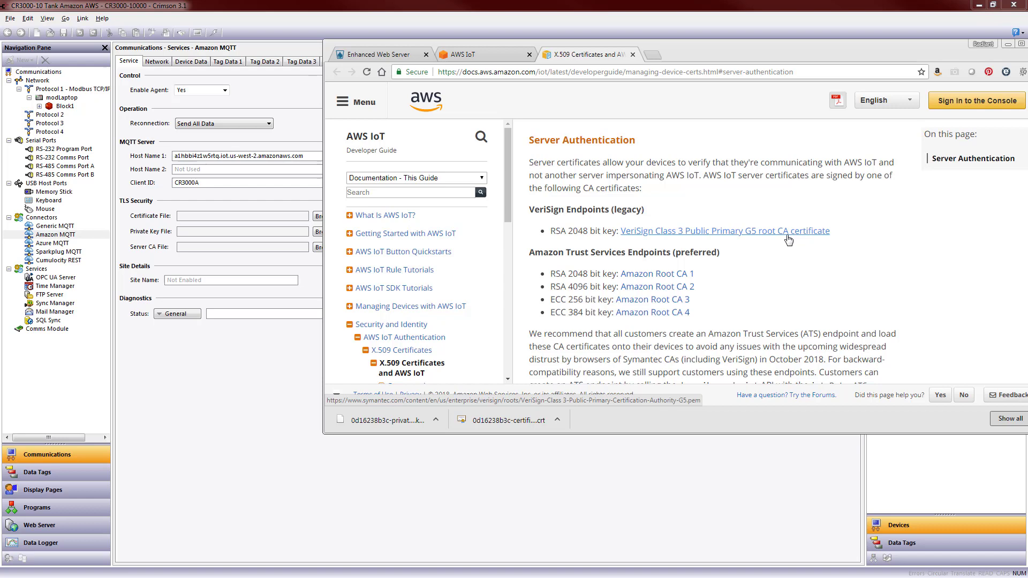
click(466, 54)
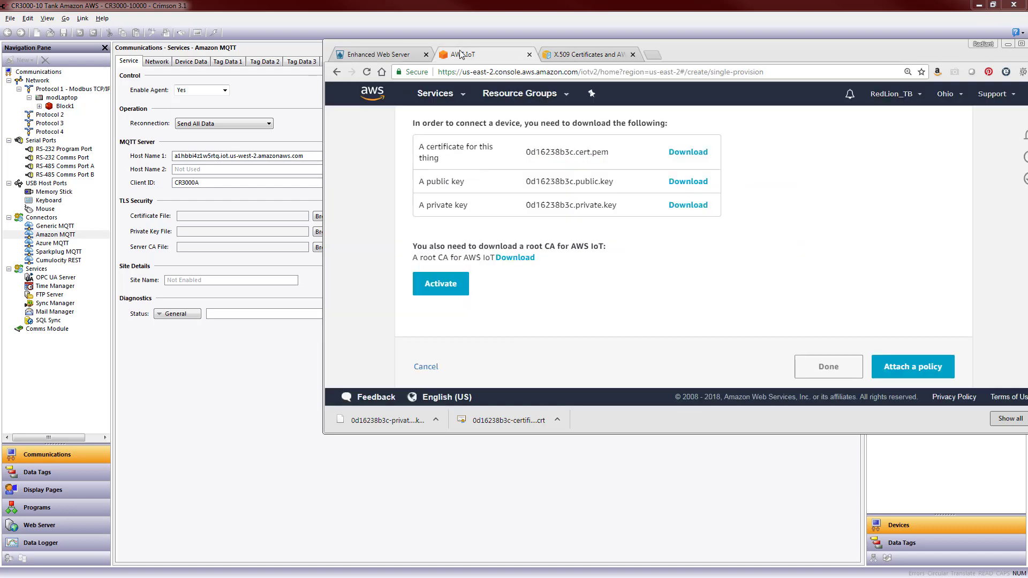
mouse_move(448, 312)
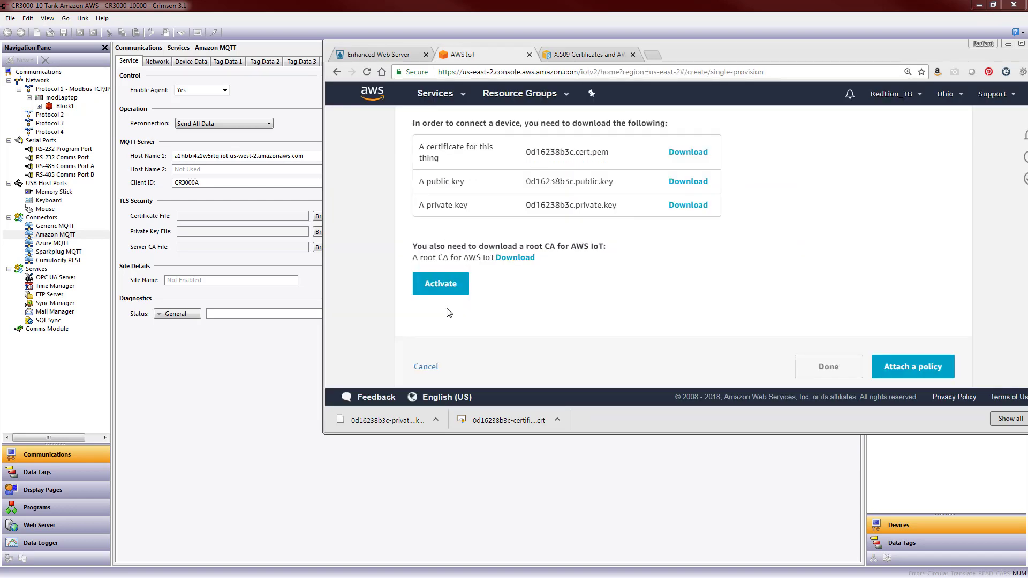
click(440, 283)
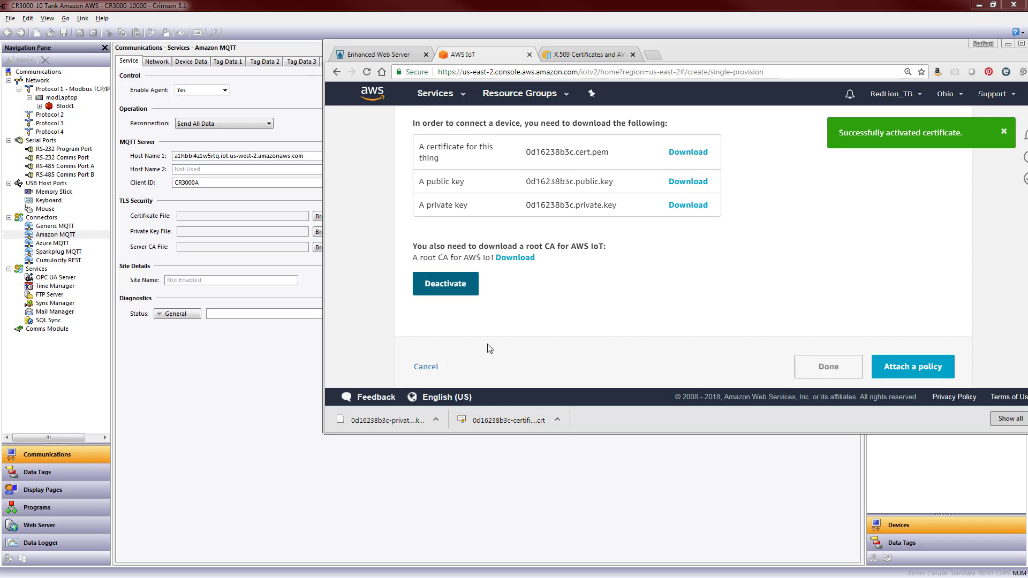
mouse_move(953, 331)
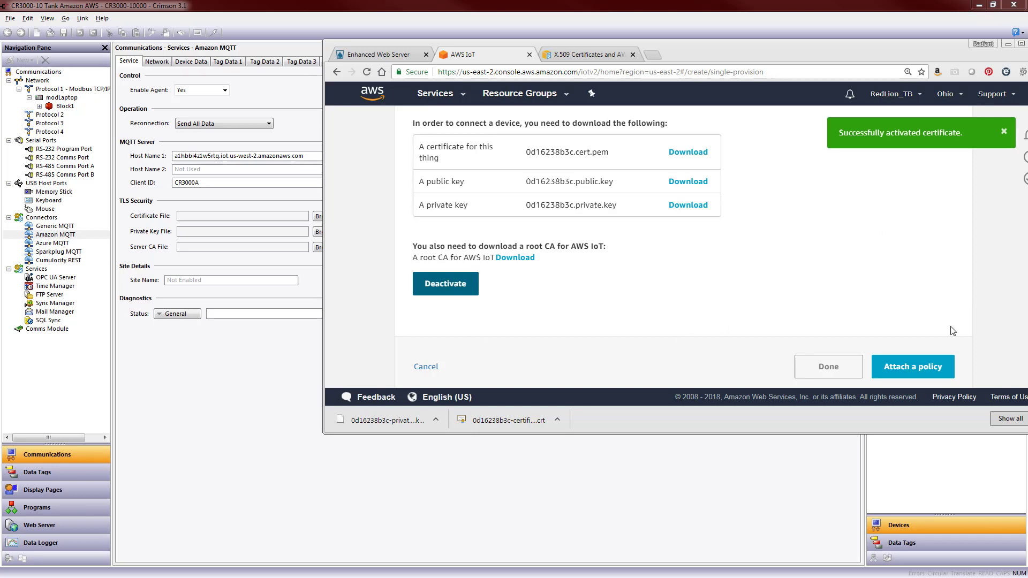
Attach the CrimsonAllowAll policy, register CR3000A and view the new thing's details.
click(912, 367)
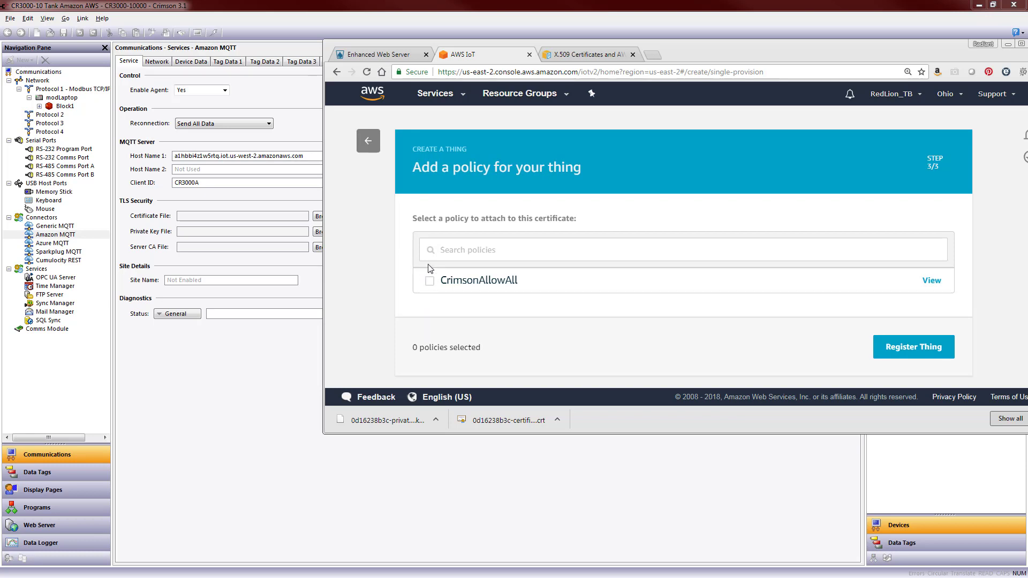
click(429, 281)
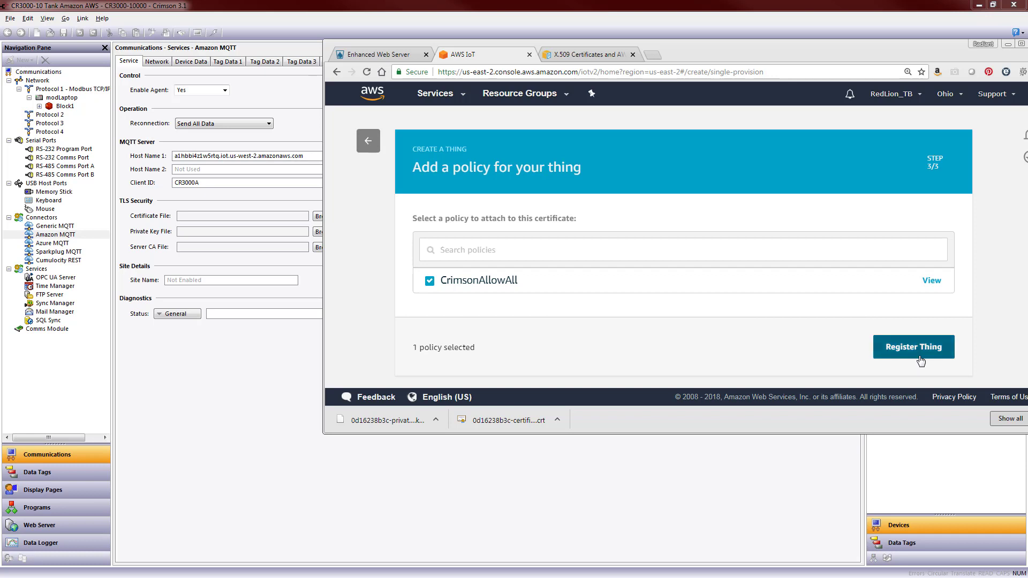
click(912, 346)
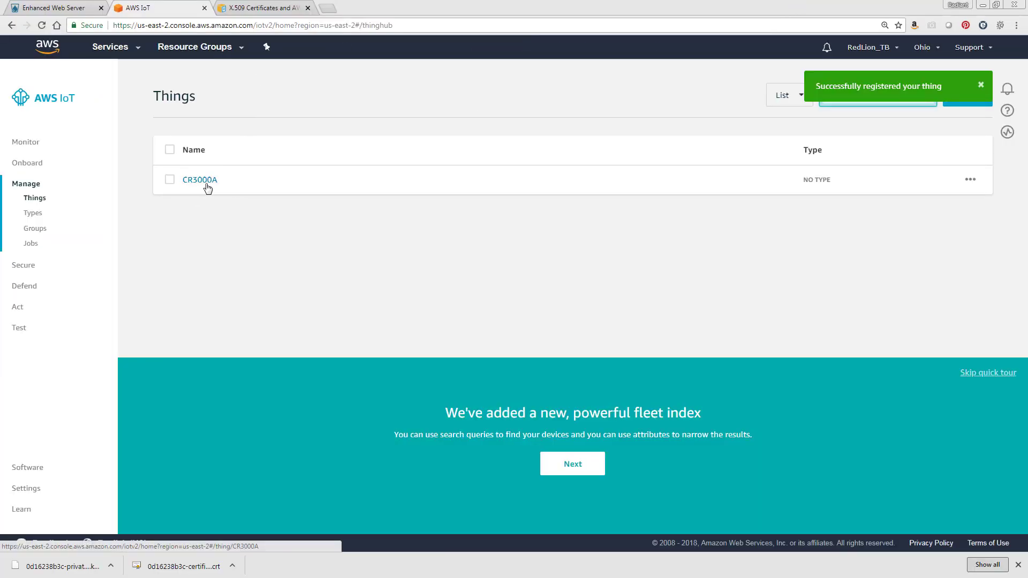
click(199, 180)
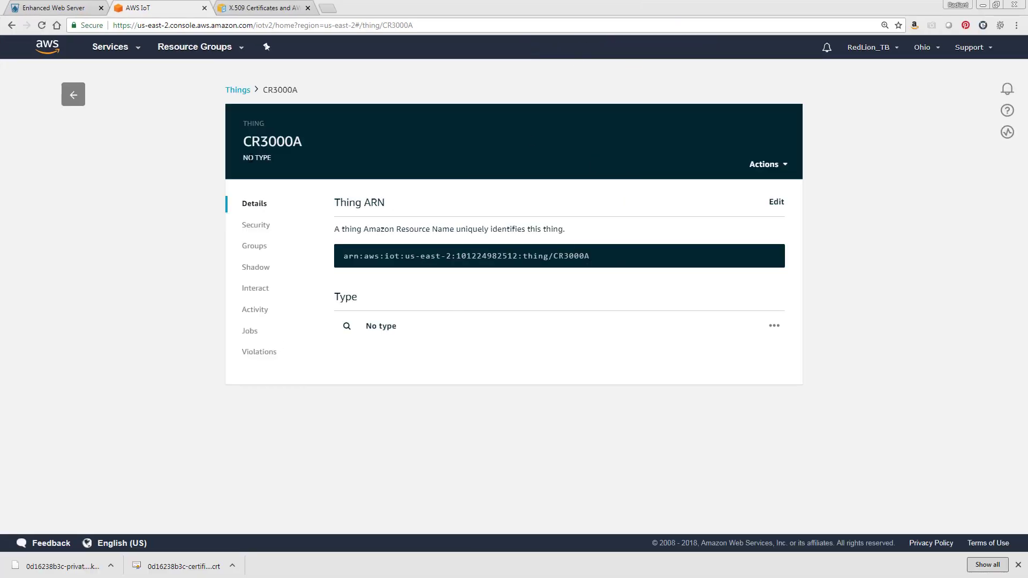
click(255, 288)
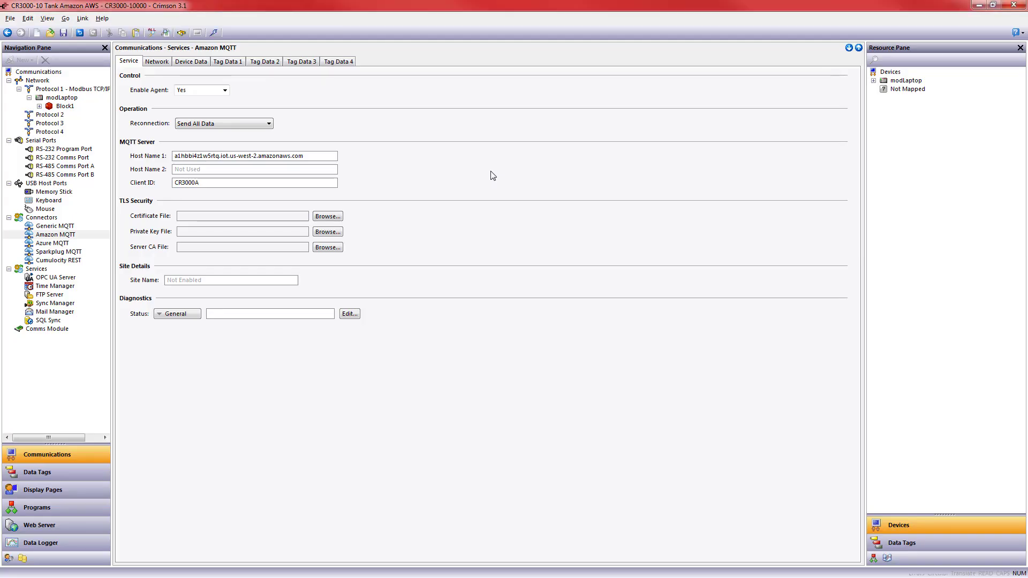
Enter host a3mvoa12rfj7gq.iot.us-east-2.amazonaws.com and load the downloaded certificate file for TLS.
text(a3mvoa12rfj7gq.iot.us-east-2.amazonaws.com)
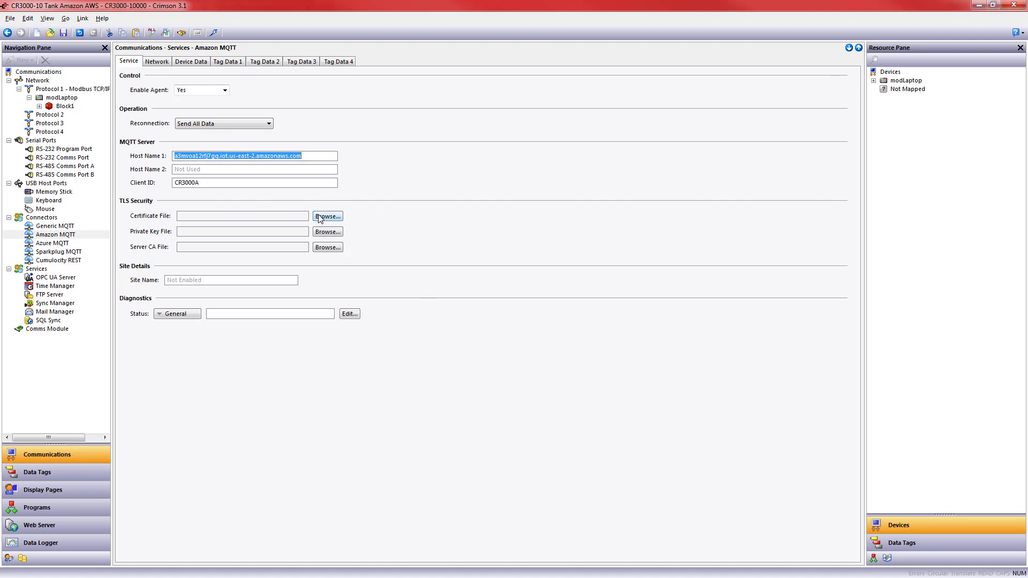
click(326, 215)
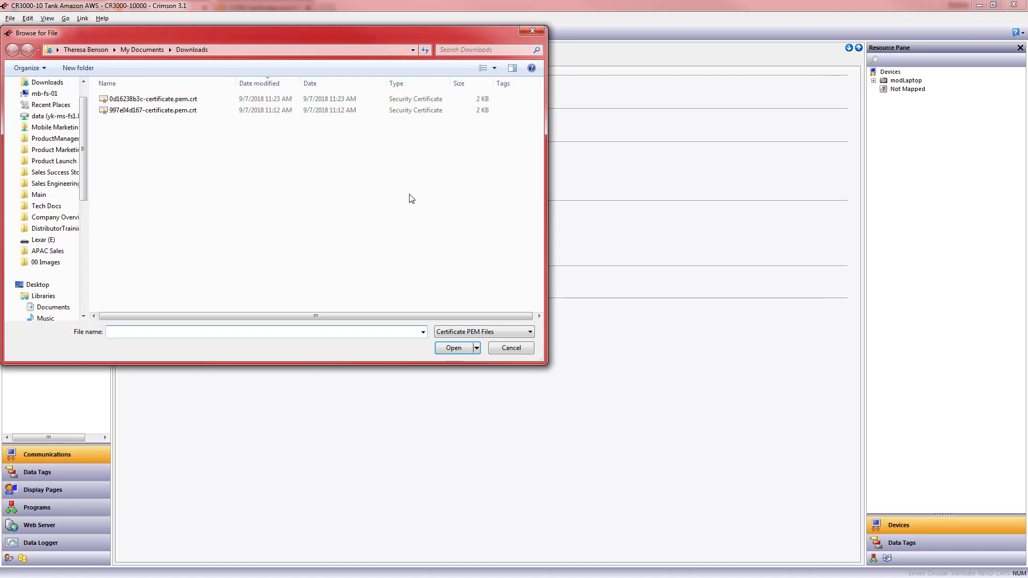
click(153, 99)
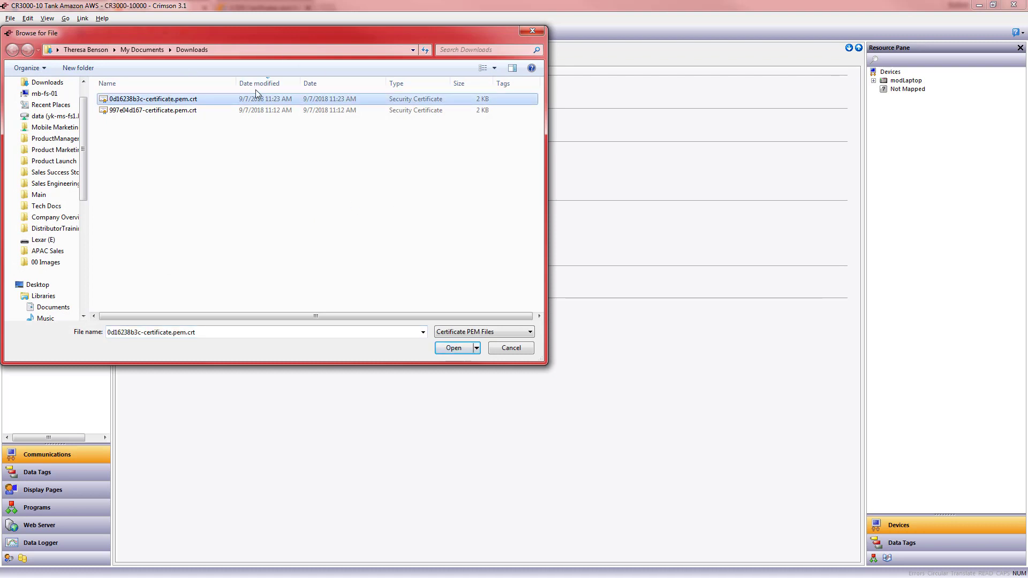
click(453, 347)
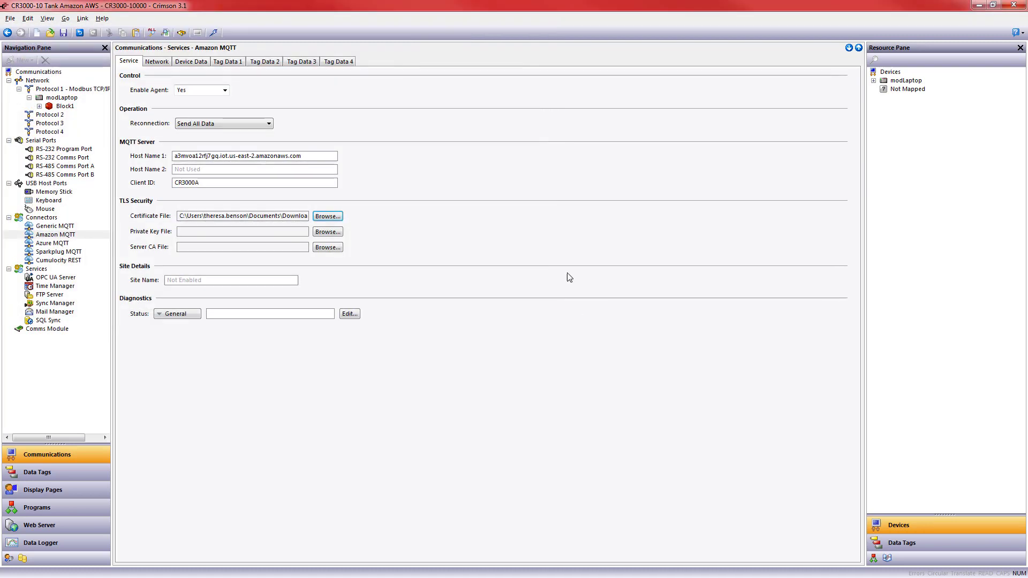
Load the downloaded private key and the VeriSign root CA file into TLS security.
click(328, 231)
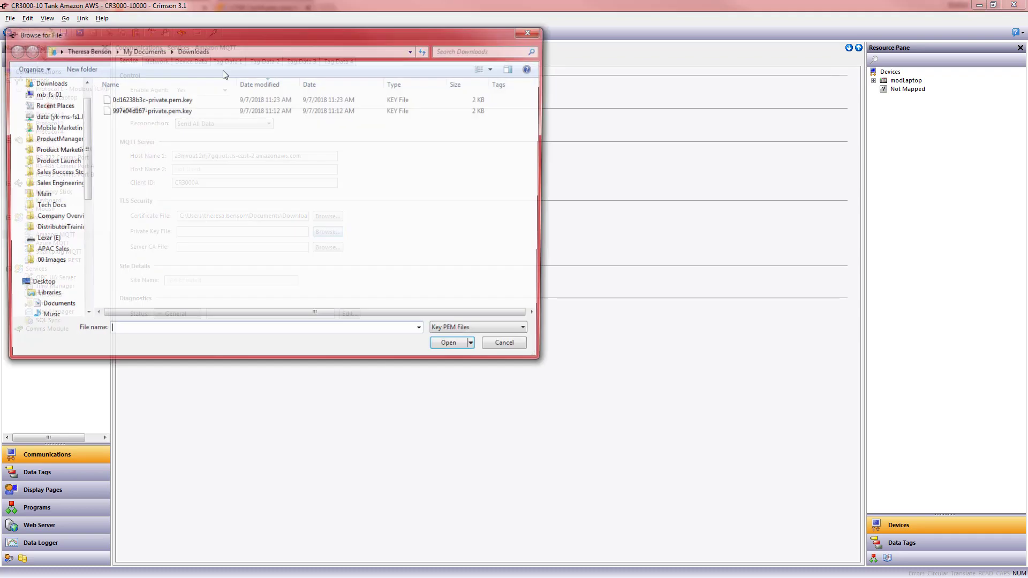
click(151, 100)
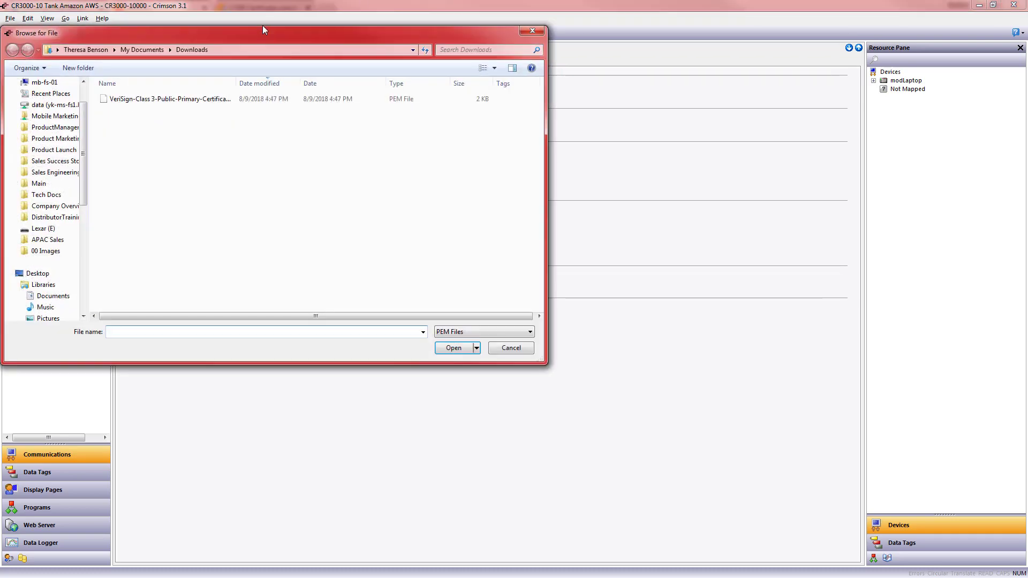
click(167, 99)
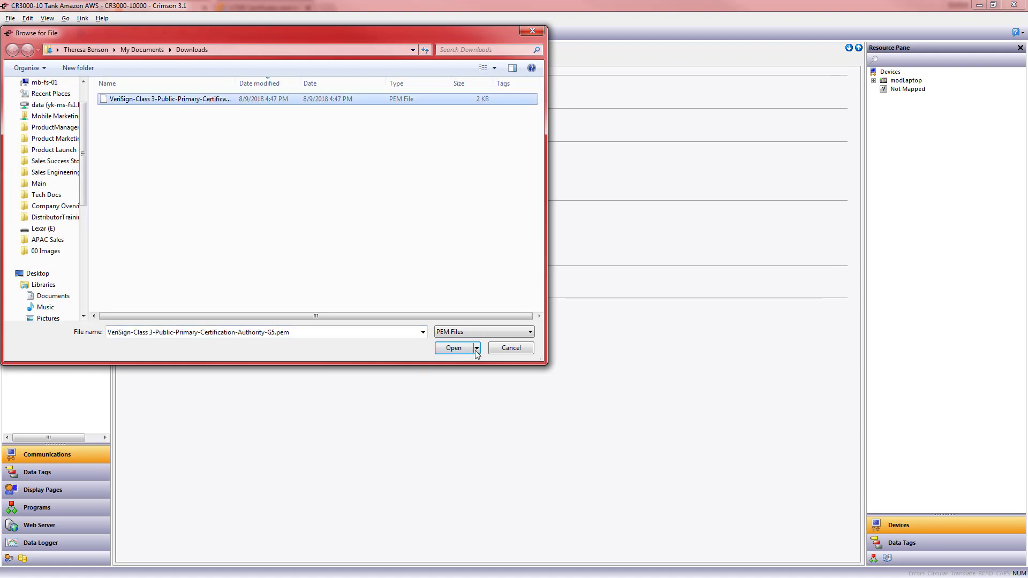
click(453, 348)
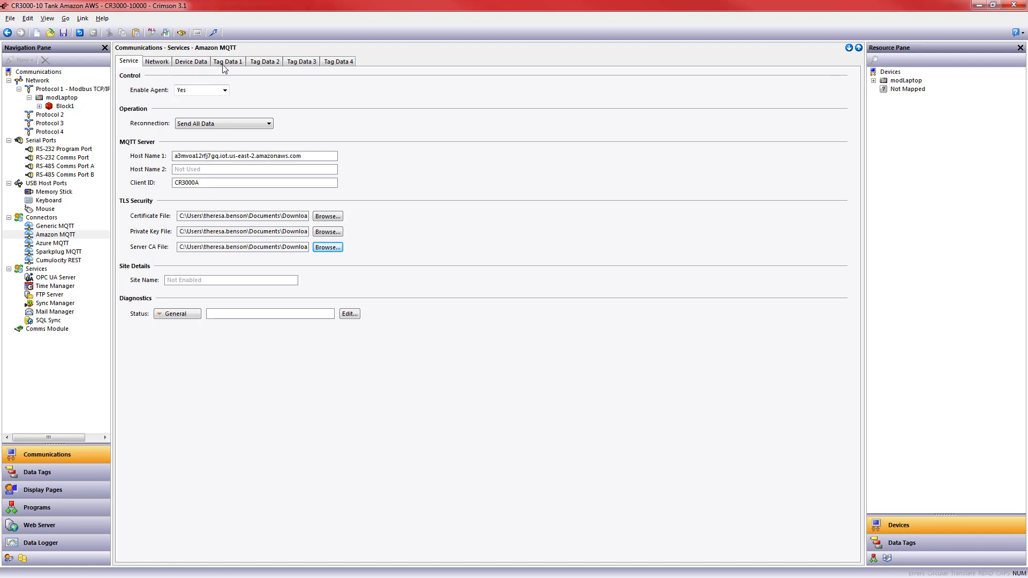
Review the tag data sets of the connector and settle on Tag Data 1.
click(227, 61)
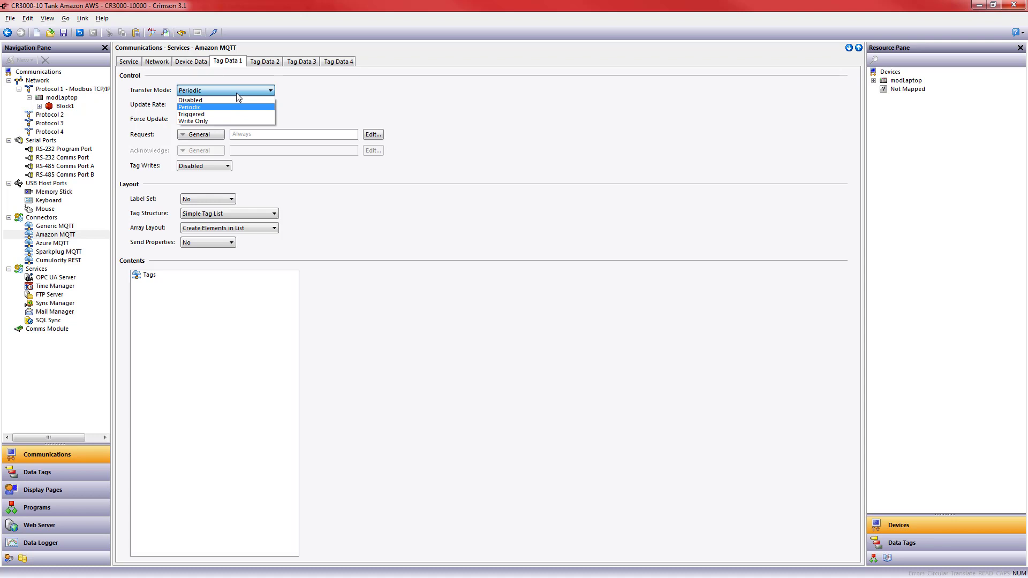
click(301, 61)
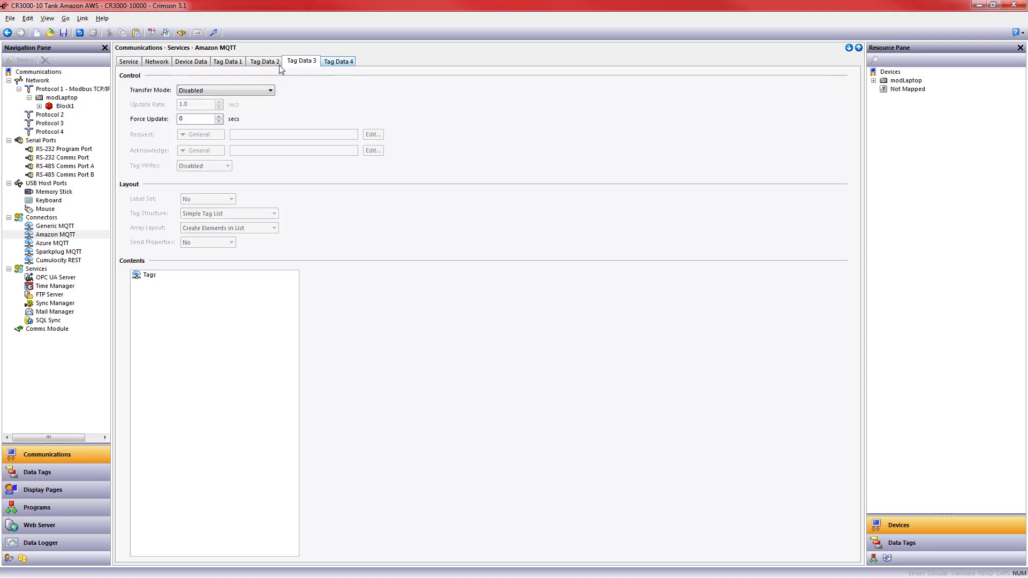
click(337, 61)
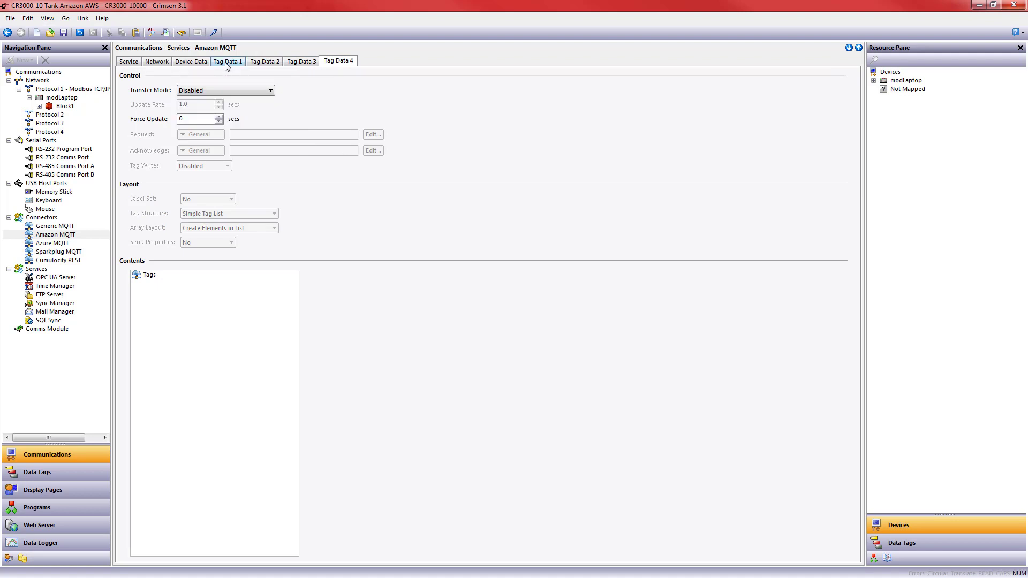
click(227, 61)
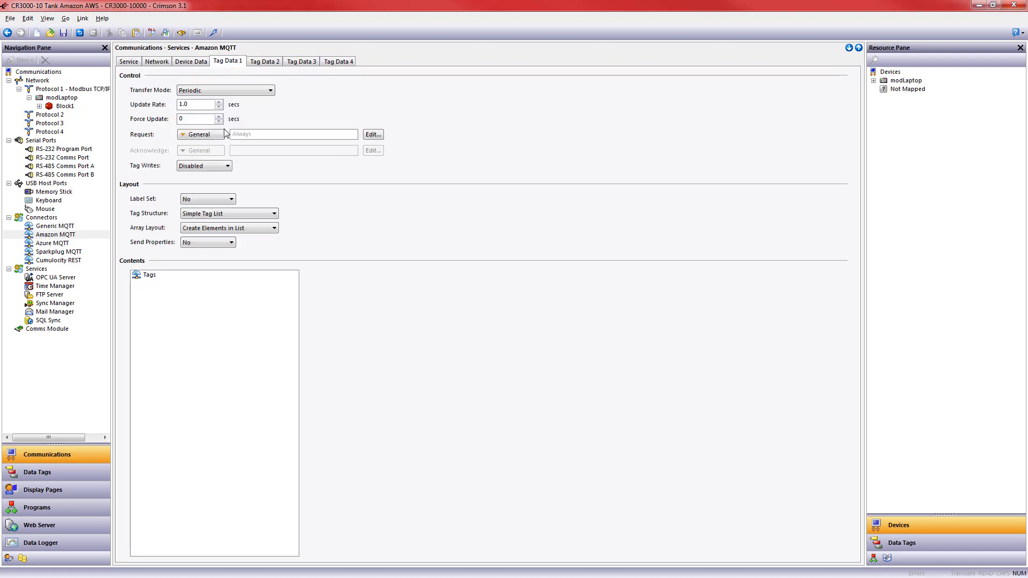
Set Tag Data 1 to Periodic transfer and drag data tags like activeAlarms and tankVol into Contents.
click(225, 90)
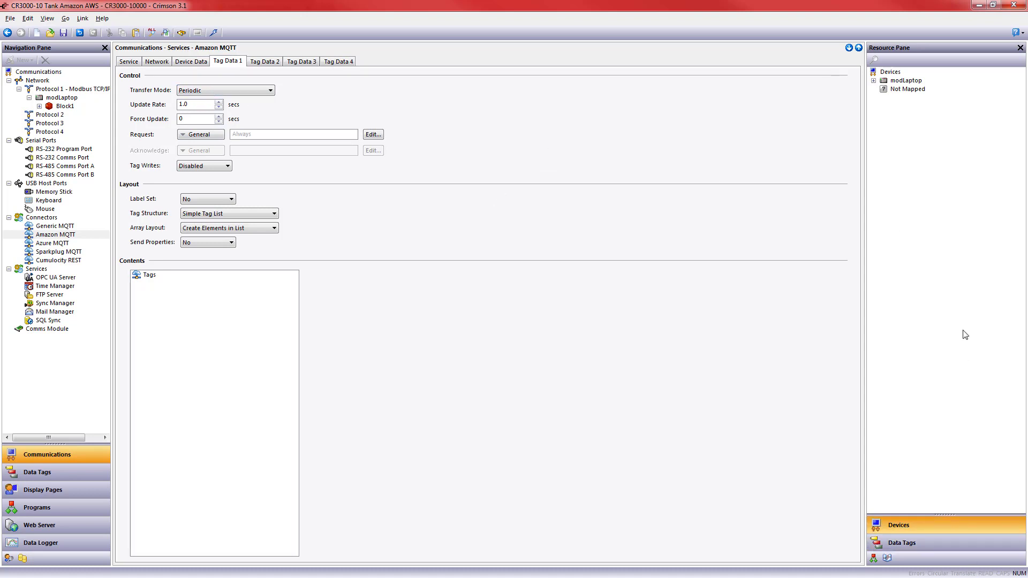
click(901, 542)
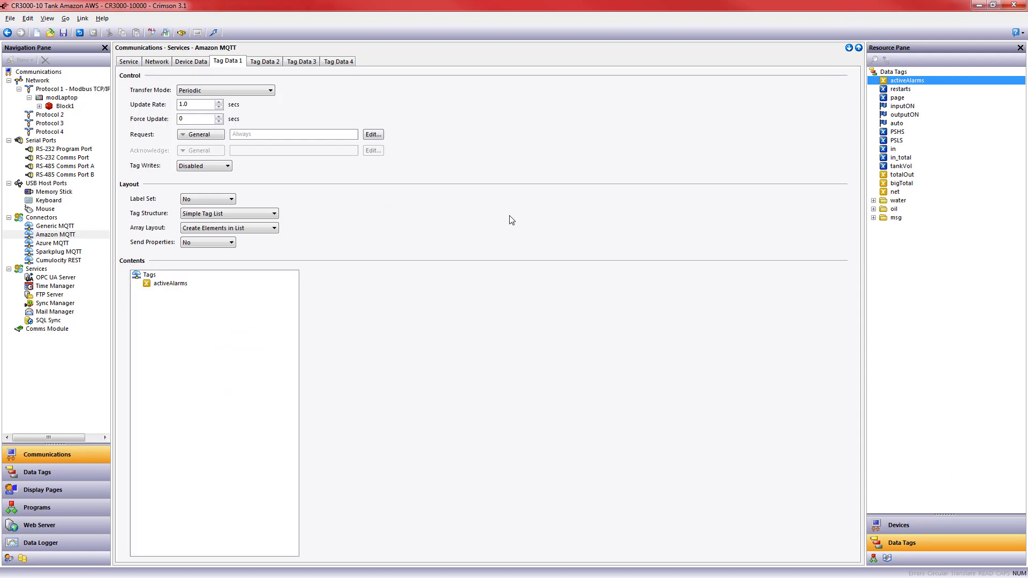
click(170, 282)
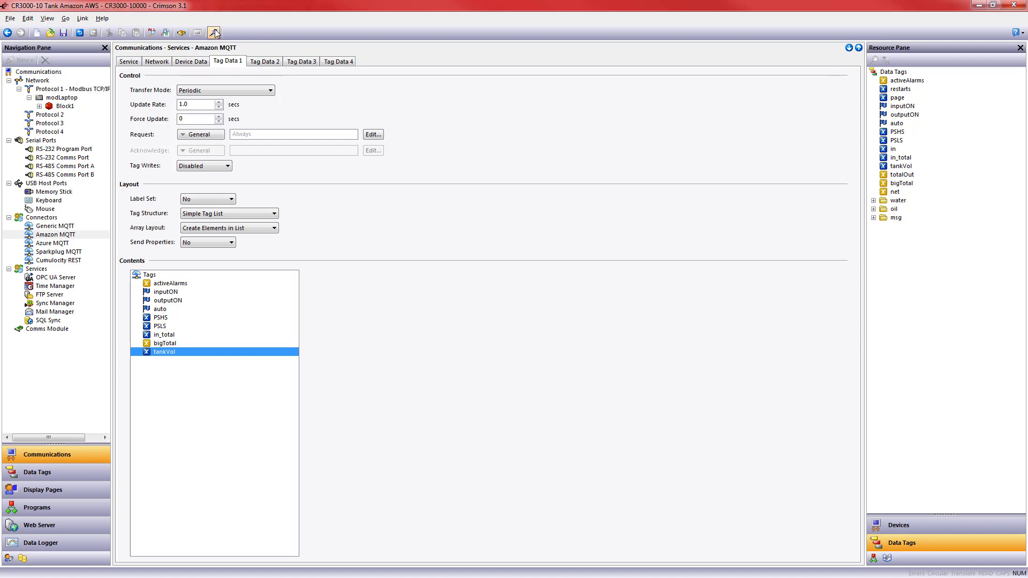
Download the configuration to the device and check live tank data on the dashboard and remote view.
click(215, 32)
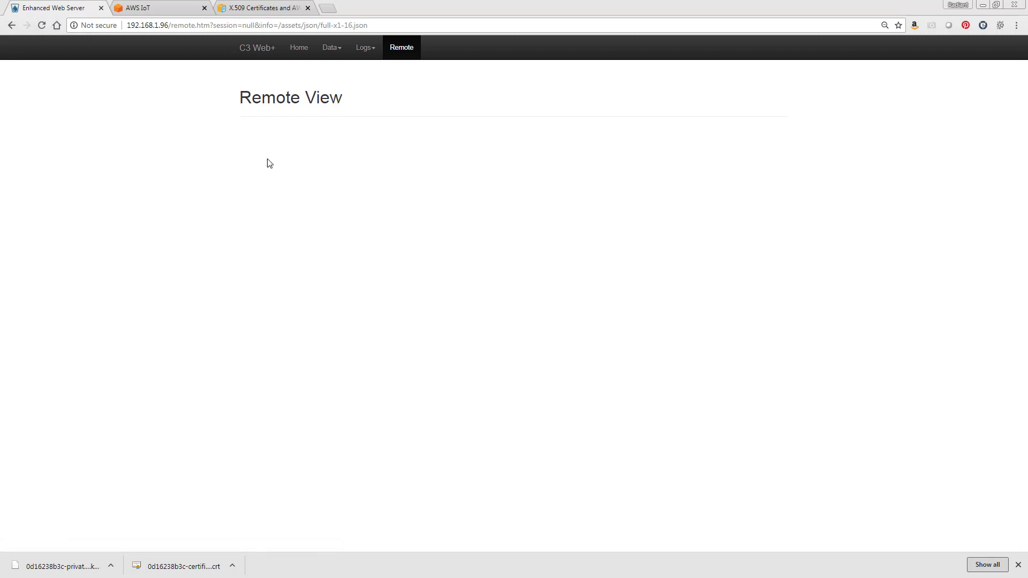
click(293, 48)
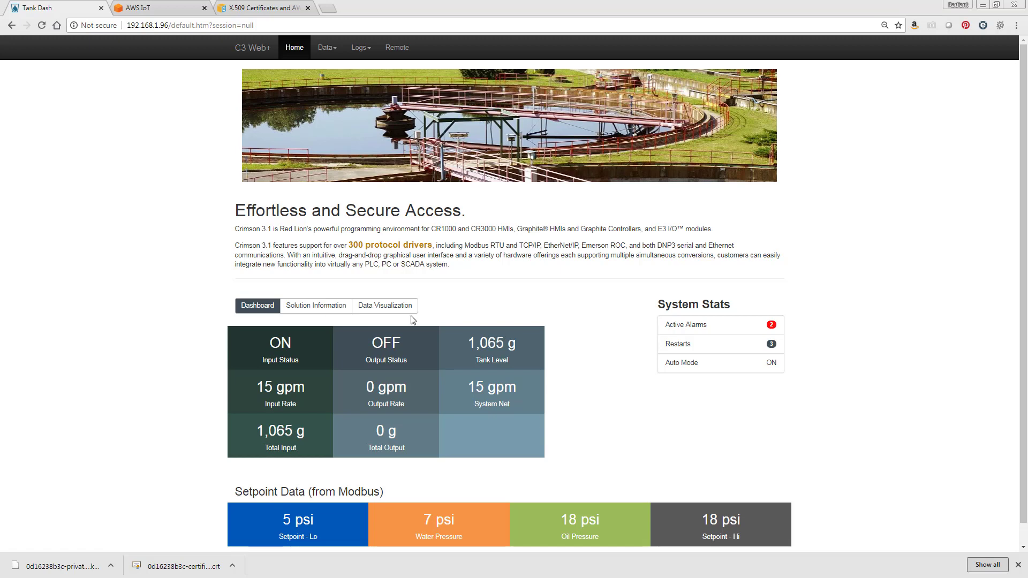
mouse_move(382, 63)
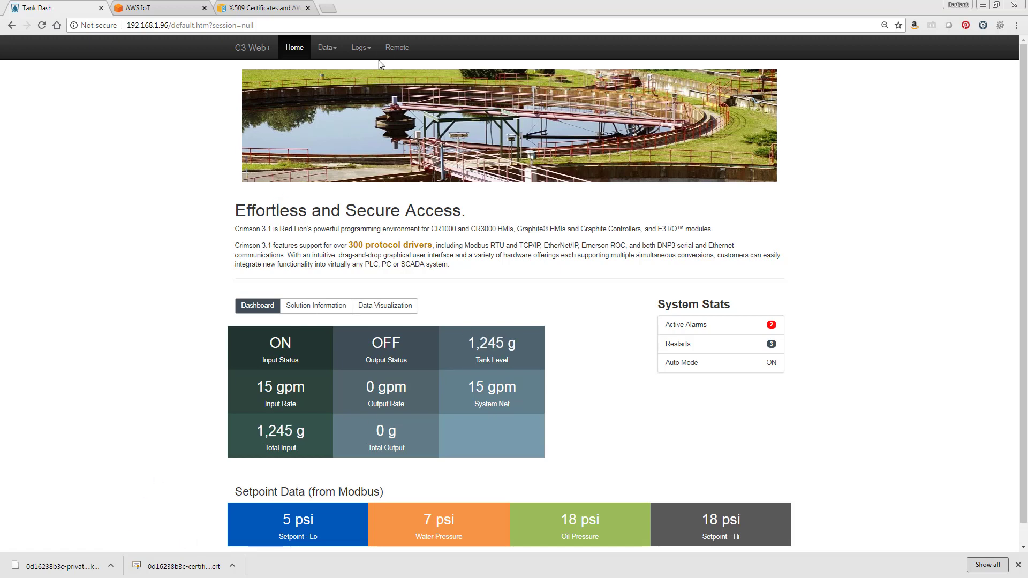
click(397, 47)
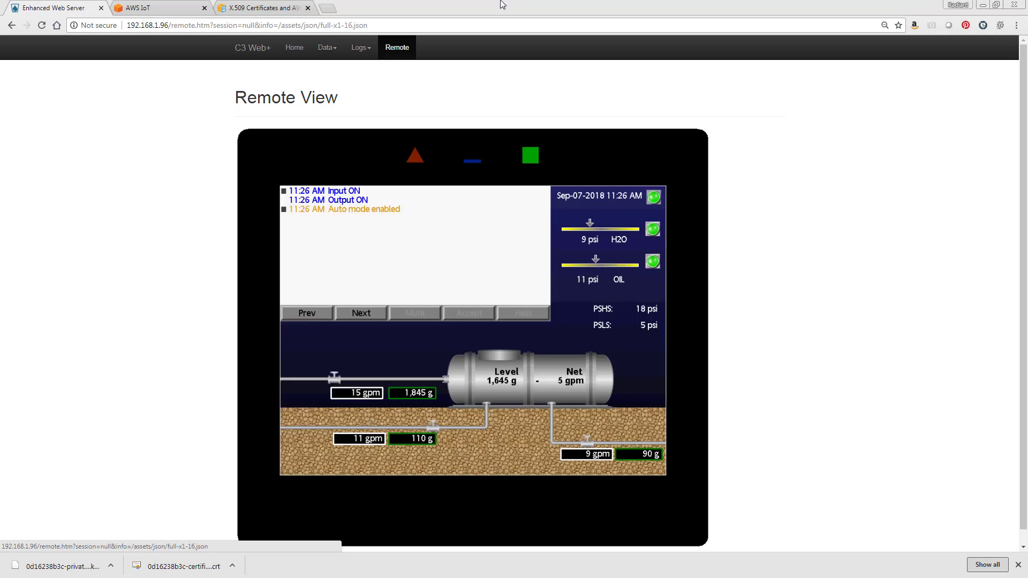
click(160, 7)
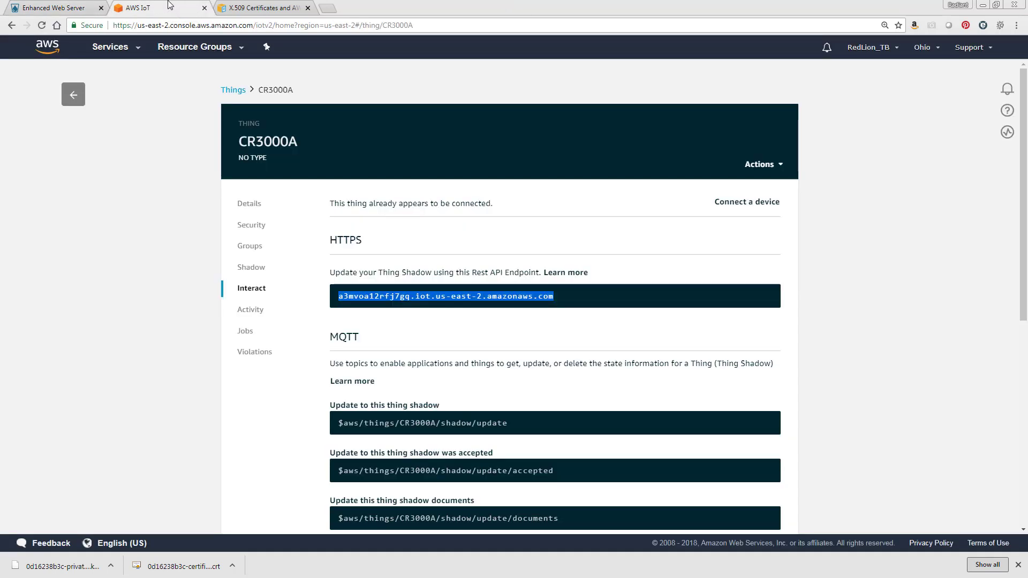
mouse_move(291, 296)
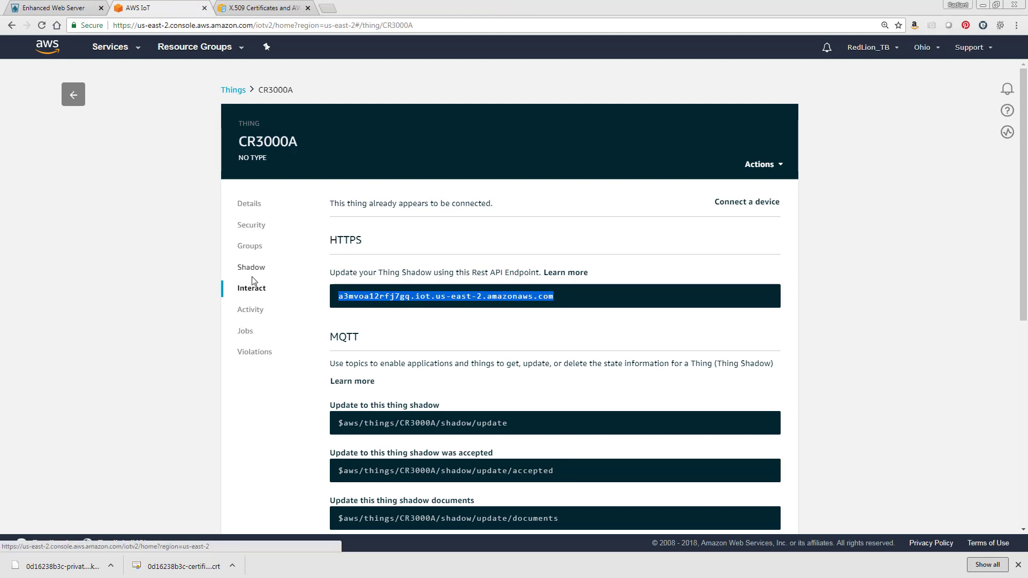
View the CR3000A shadow's reported tag values and change a Modbus simulator register to see them update.
click(251, 267)
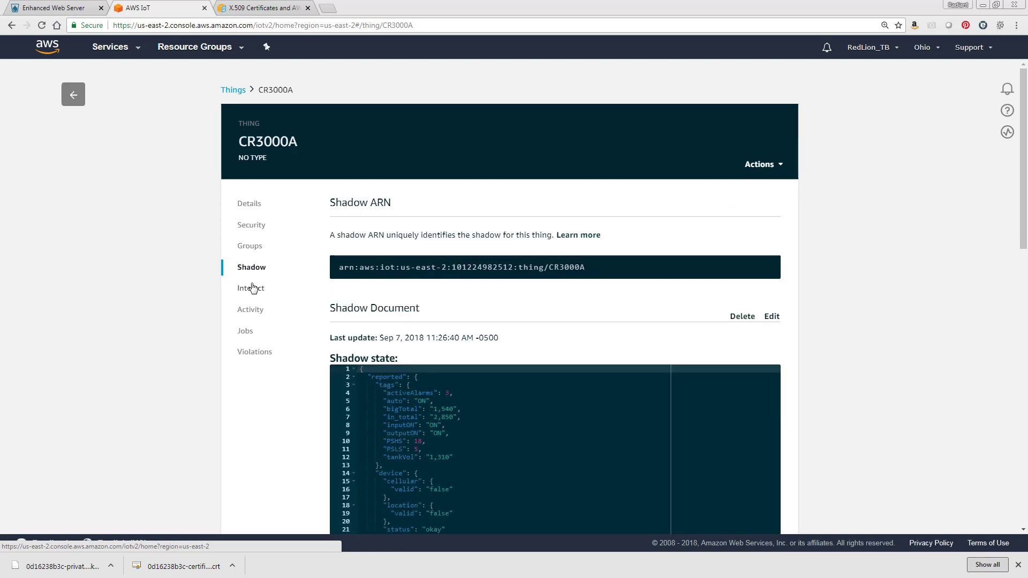
scroll(down, 3)
text(2)
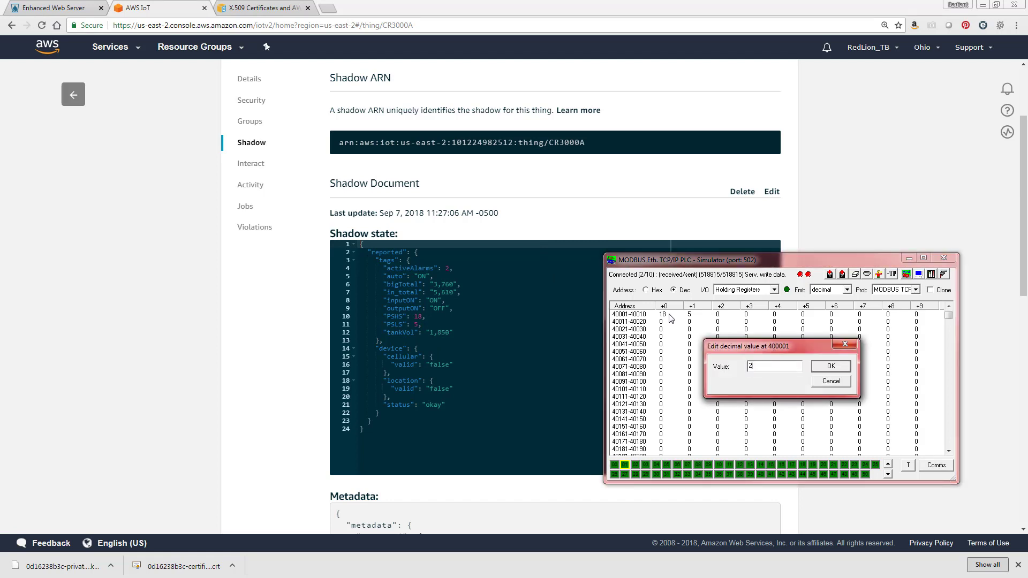
click(830, 366)
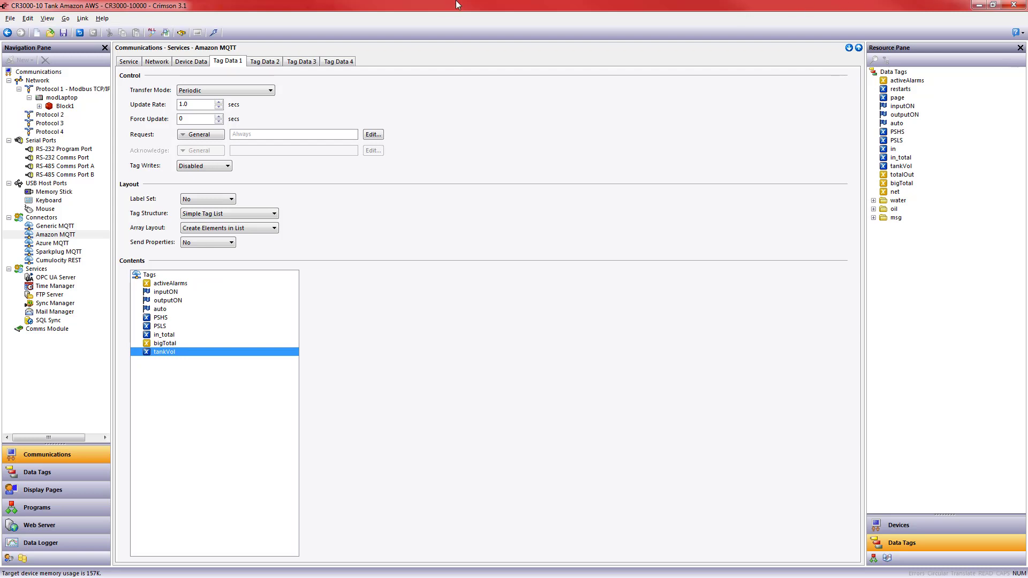
mouse_move(75, 155)
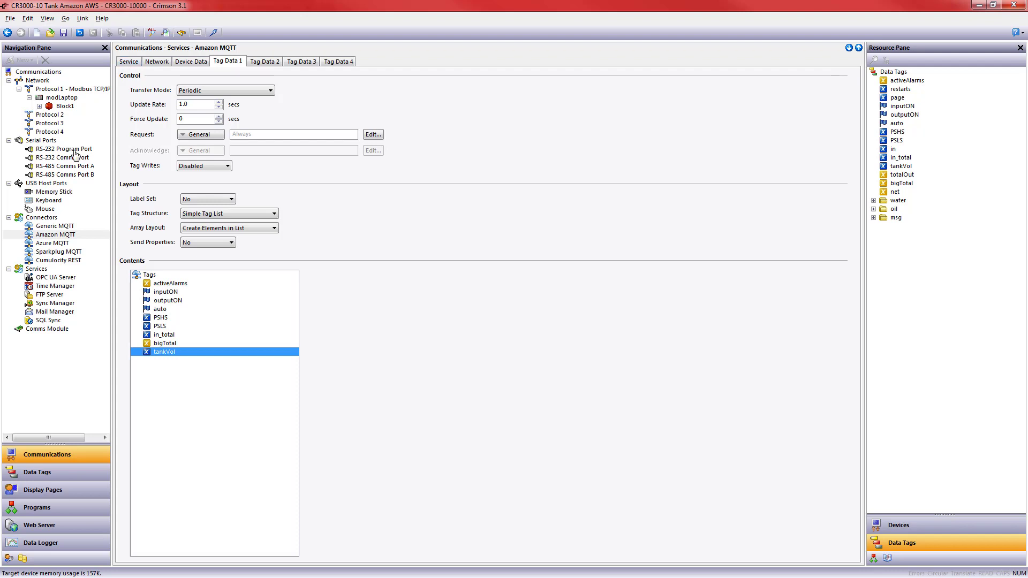
click(56, 234)
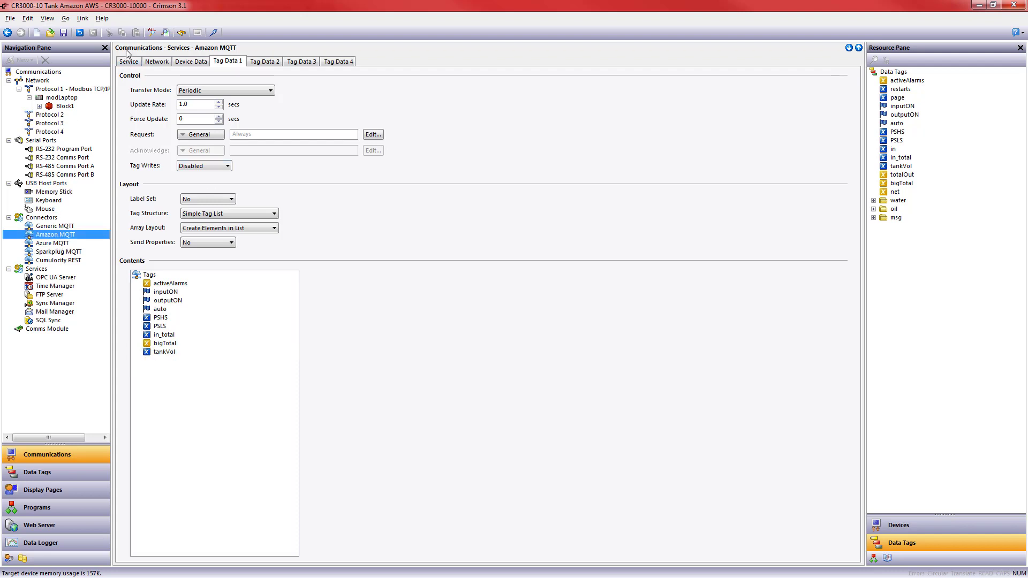
click(128, 61)
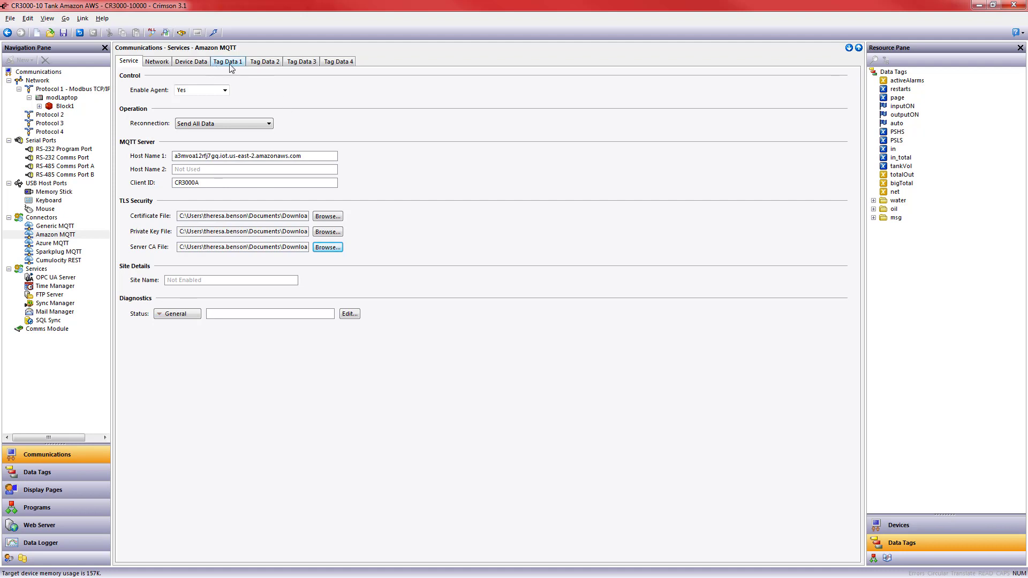
click(227, 61)
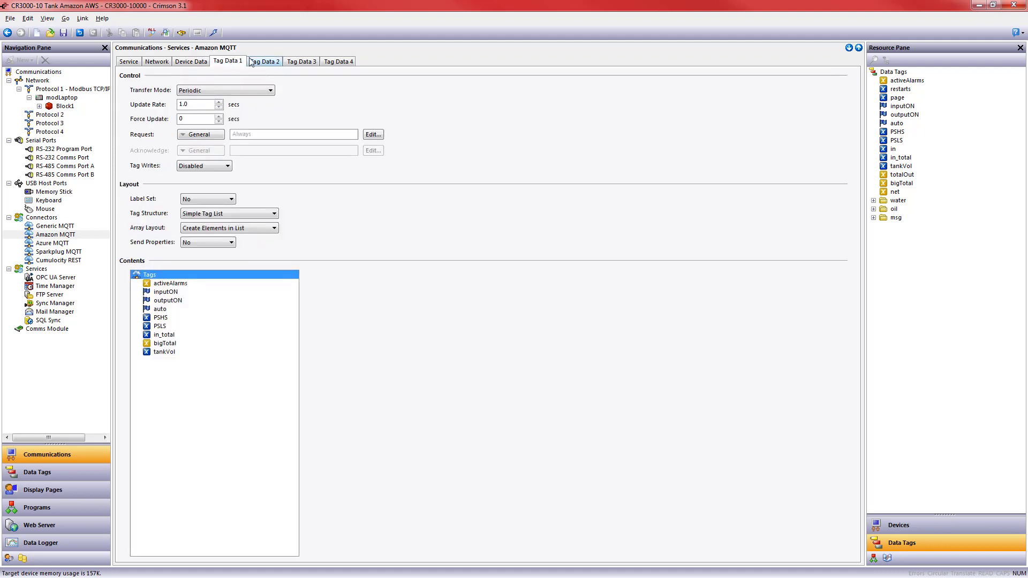